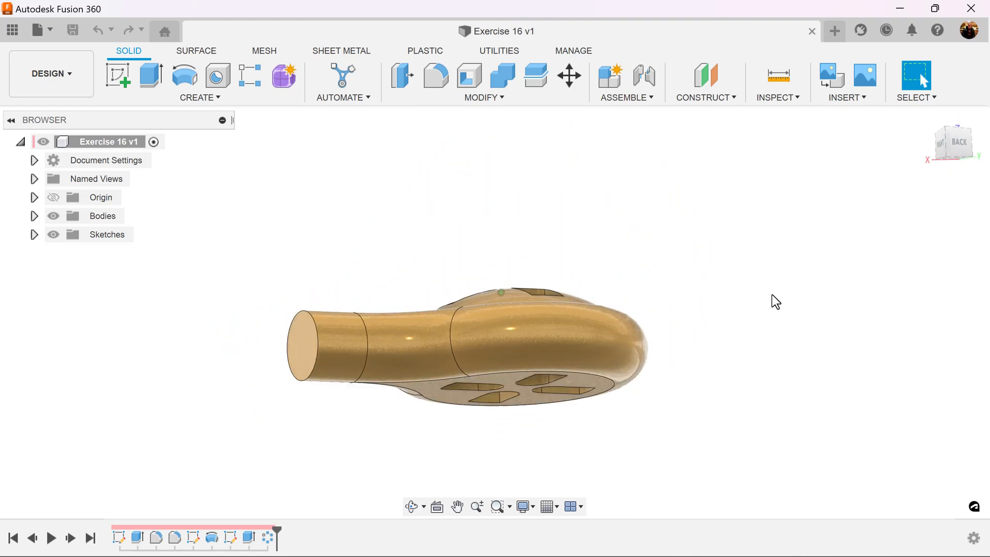
- Orbit the finished Exercise 16 model, then open a new untitled design
{"action": "left_click_drag", "start_coordinate": [954, 133], "coordinate": [954, 158]}
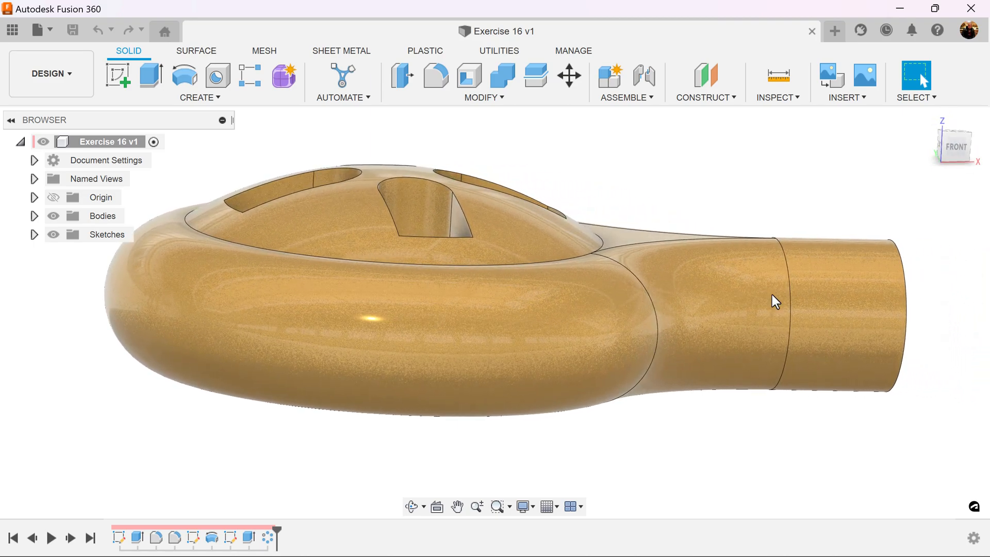
{"action": "left_click", "coordinate": [834, 31]}
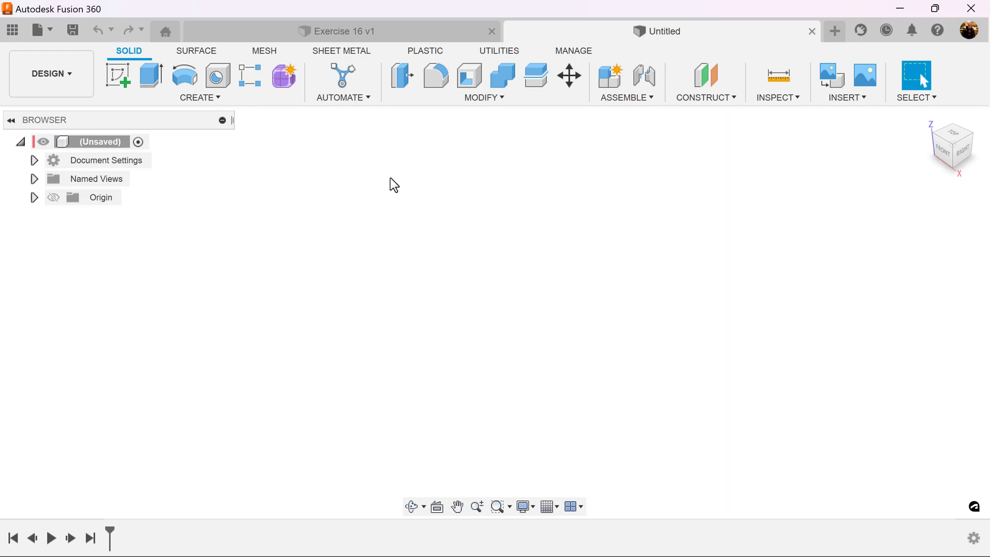
- Add a new component and sketch a 150 mm circle at the origin on the top plane
{"action": "left_click", "coordinate": [608, 74]}
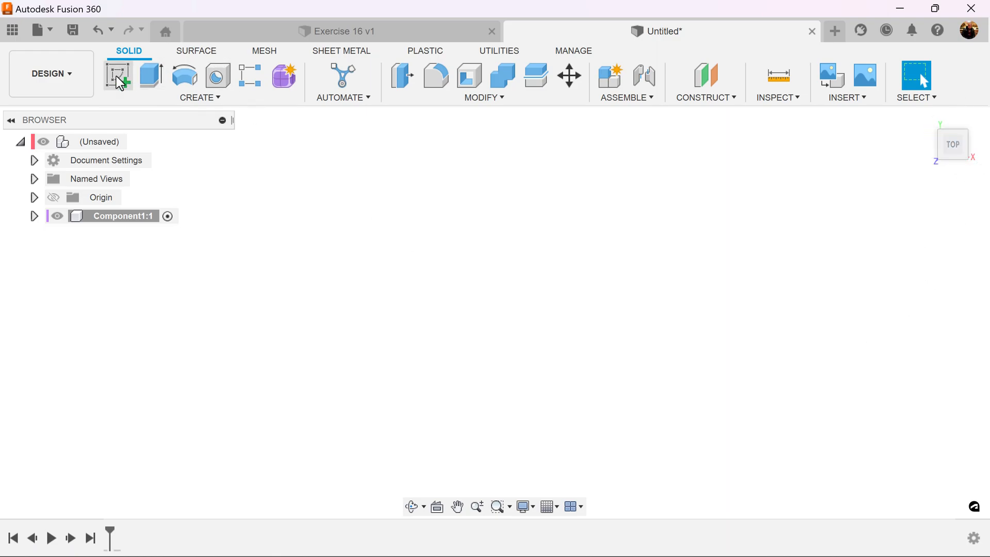
{"action": "left_click", "coordinate": [117, 75]}
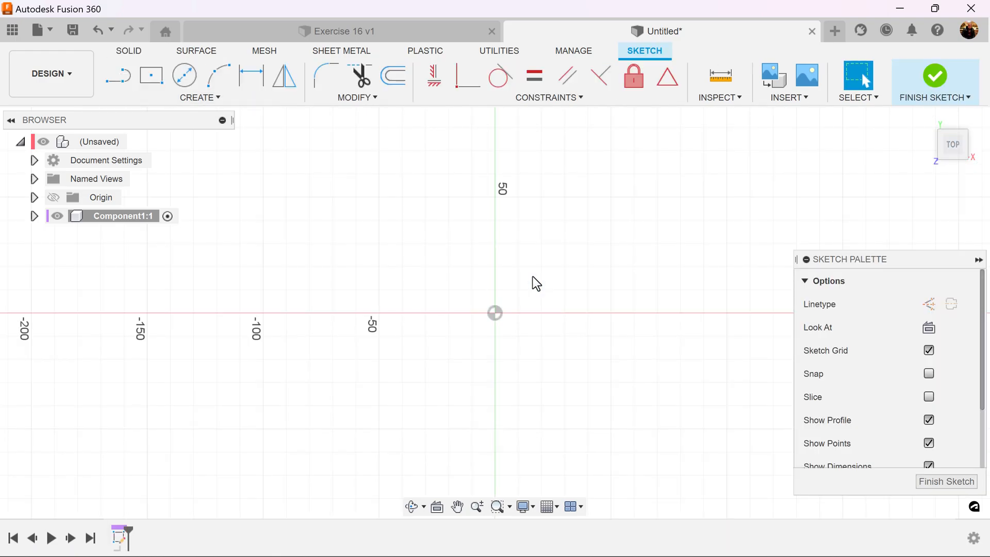
{"action": "left_click", "coordinate": [183, 76]}
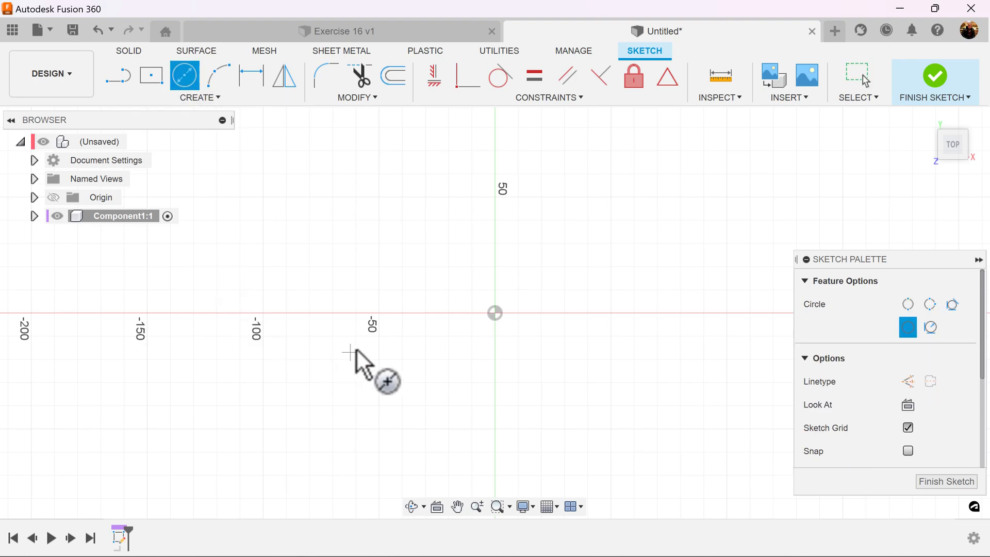
{"action": "mouse_move", "coordinate": [530, 340]}
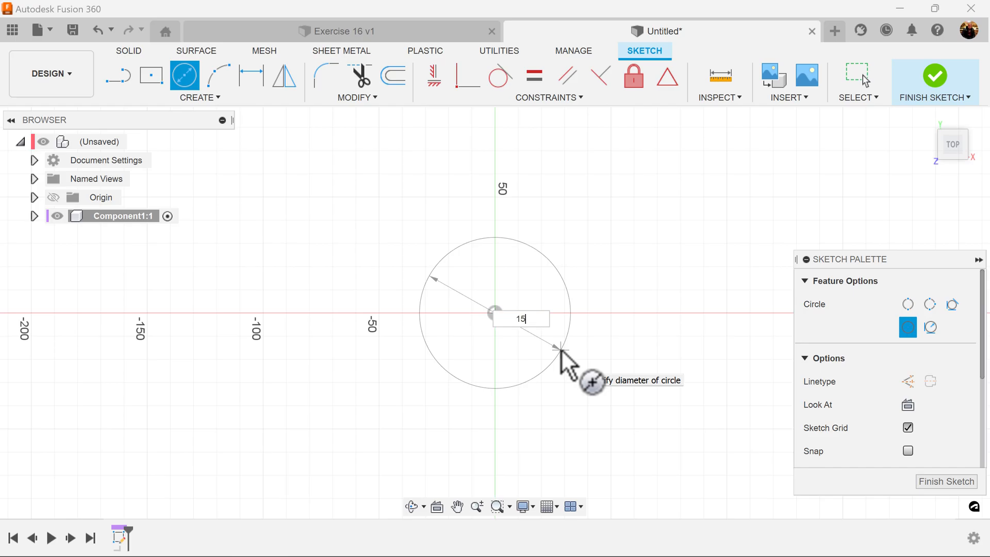
{"action": "type", "text": "150"}
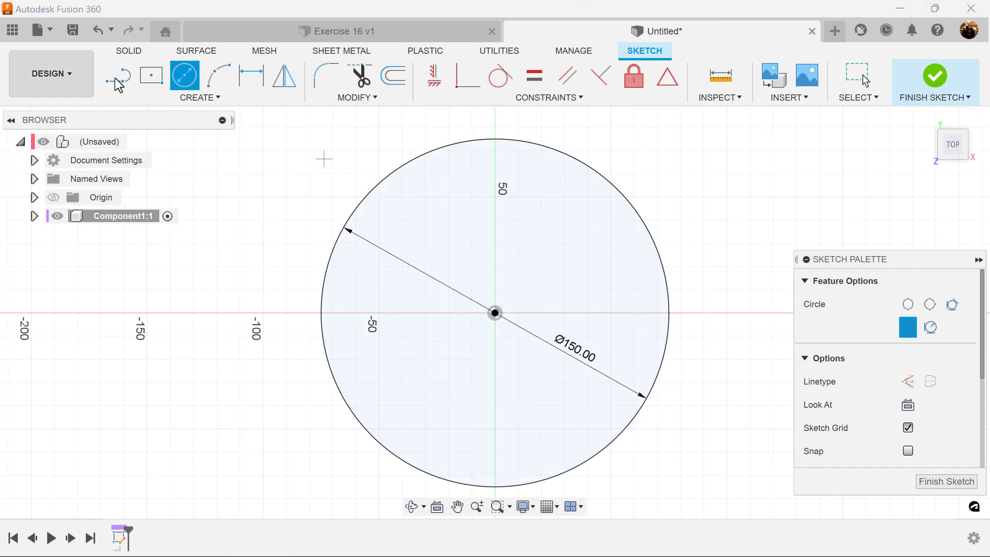
- Draw a 135 mm horizontal line rightward from the circle centre
{"action": "left_click", "coordinate": [118, 76]}
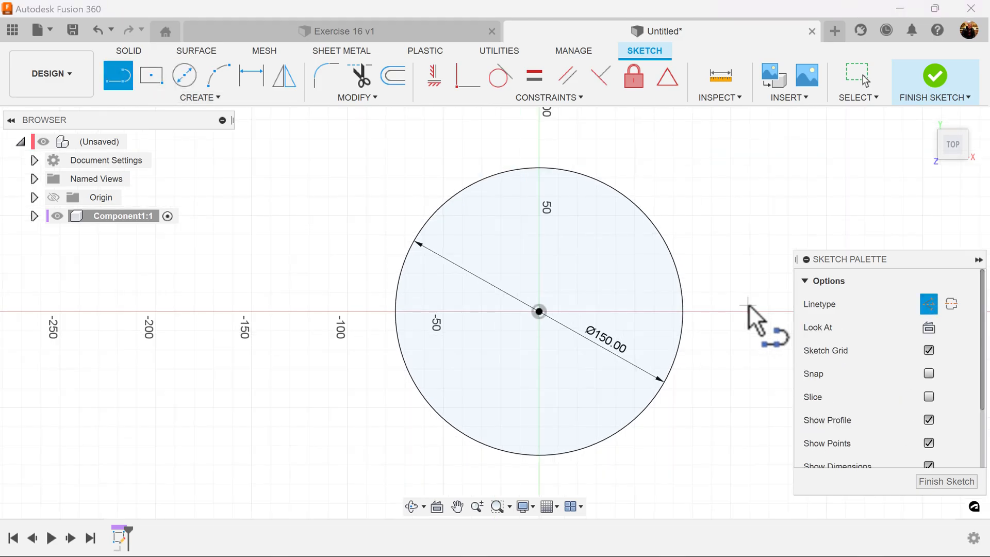
{"action": "left_click_drag", "start_coordinate": [752, 310], "coordinate": [376, 329]}
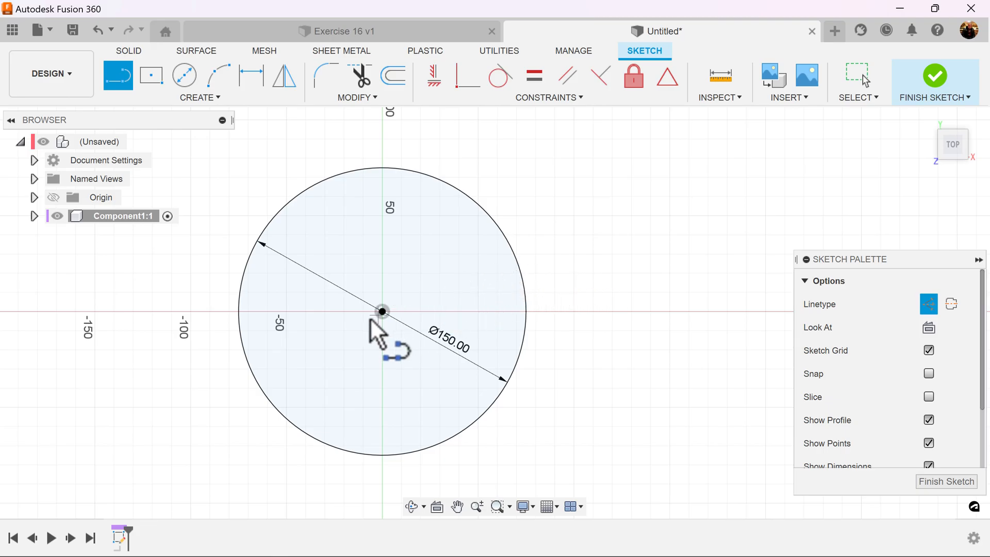
{"action": "left_click_drag", "start_coordinate": [382, 312], "coordinate": [663, 310]}
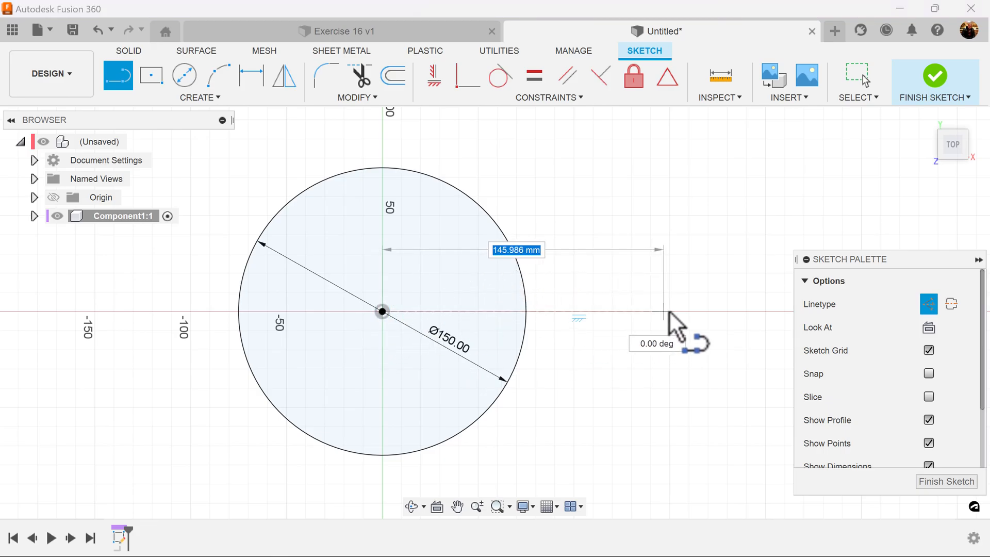
{"action": "type", "text": "135.00"}
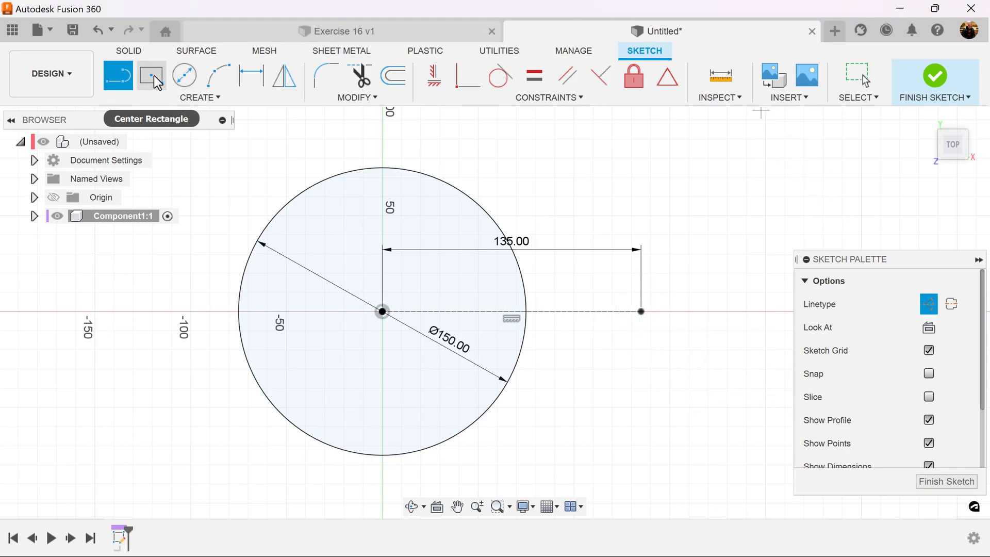
- Draw a 135 × 40 mm centre rectangle on the line's midpoint and finish the sketch
{"action": "left_click", "coordinate": [151, 75]}
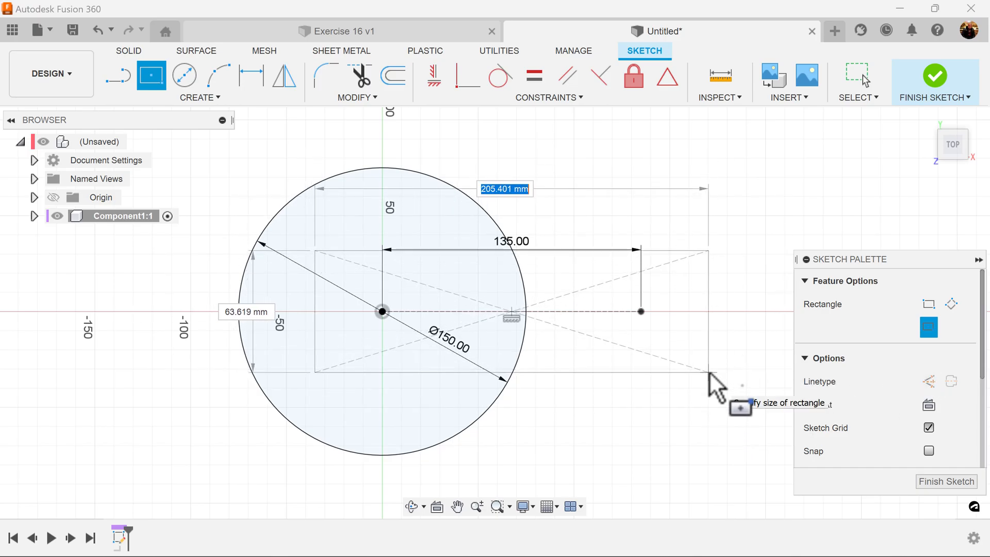
{"action": "left_click_drag", "start_coordinate": [714, 385], "coordinate": [701, 388]}
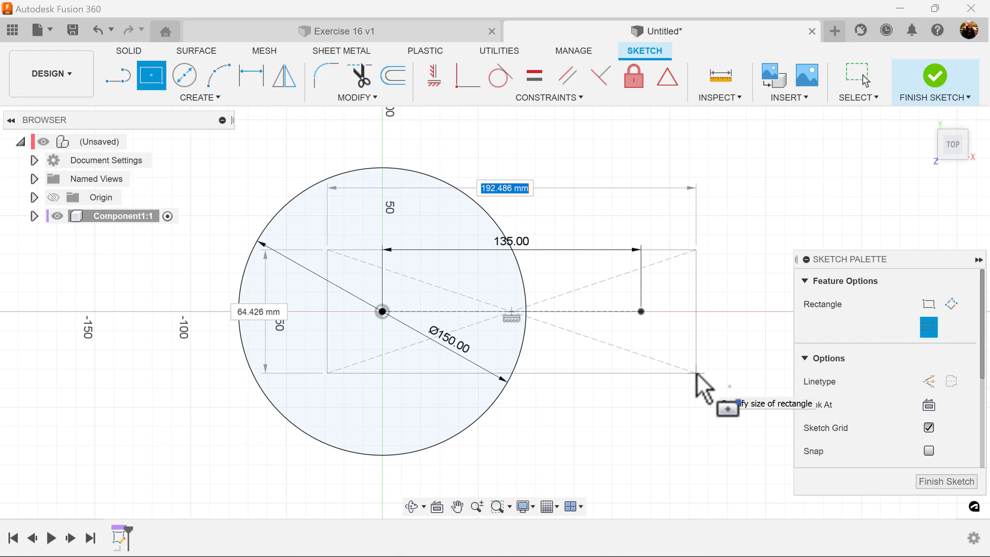
{"action": "type", "text": "1"}
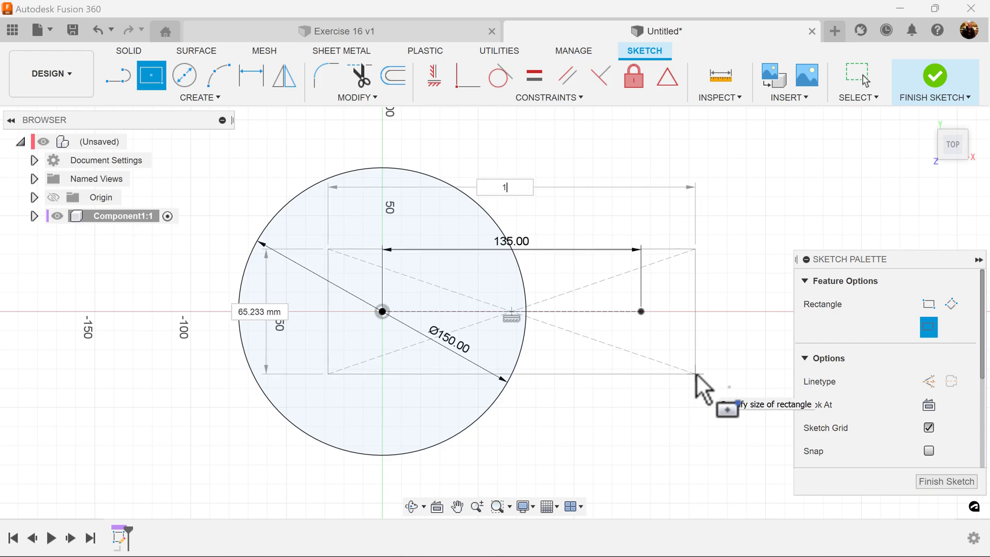
{"action": "type", "text": "135"}
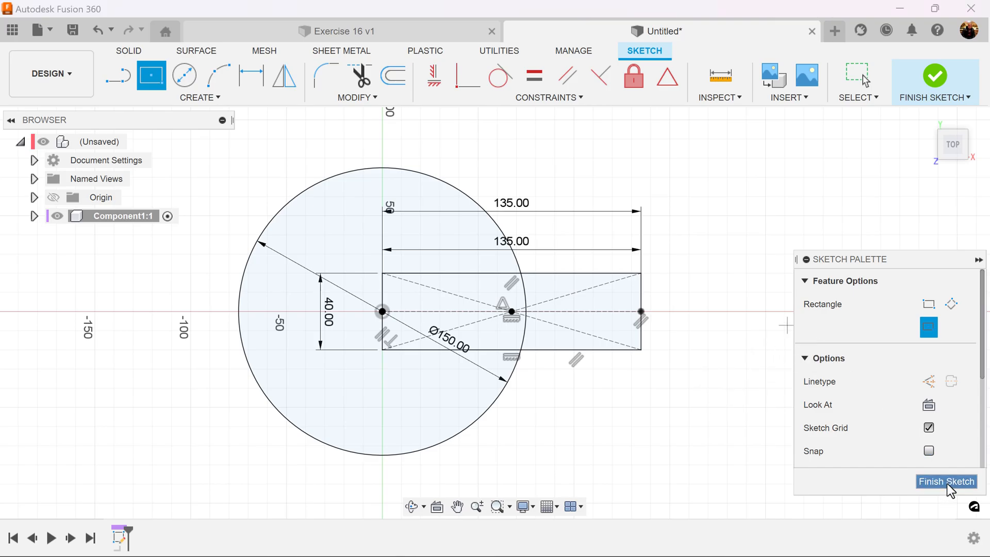
{"action": "left_click", "coordinate": [947, 481]}
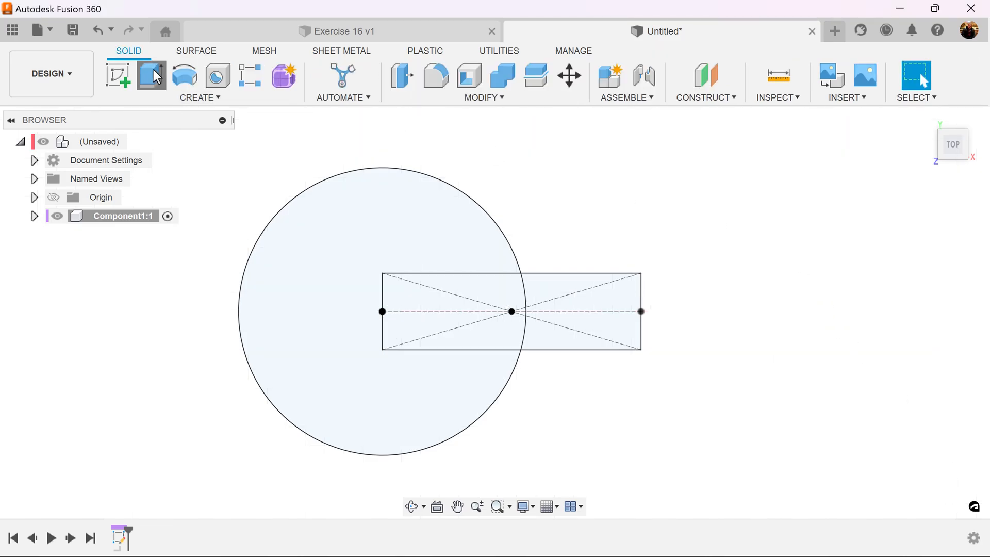
- Extrude the three profiles symmetrically to a 40 mm total thickness
{"action": "left_click", "coordinate": [151, 76]}
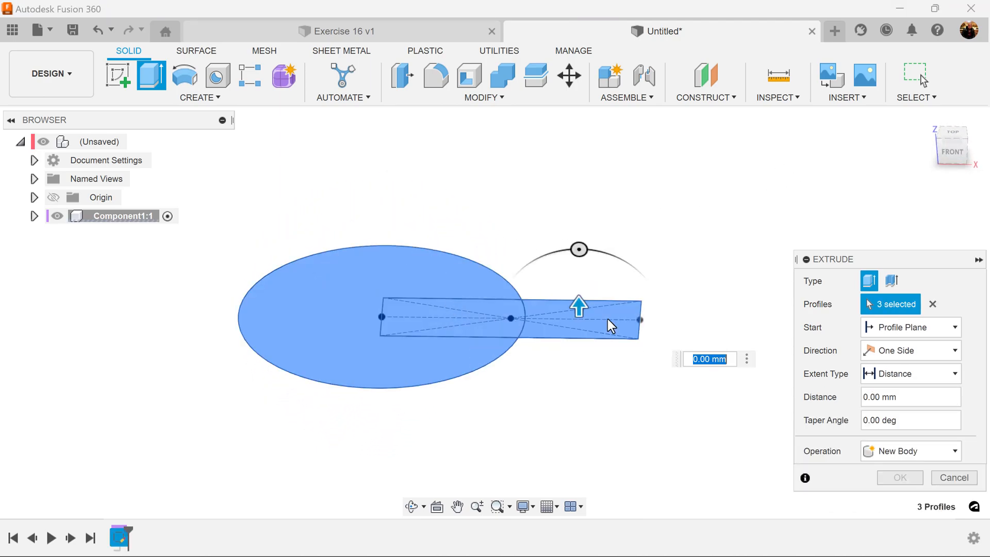
{"action": "left_click", "coordinate": [910, 351]}
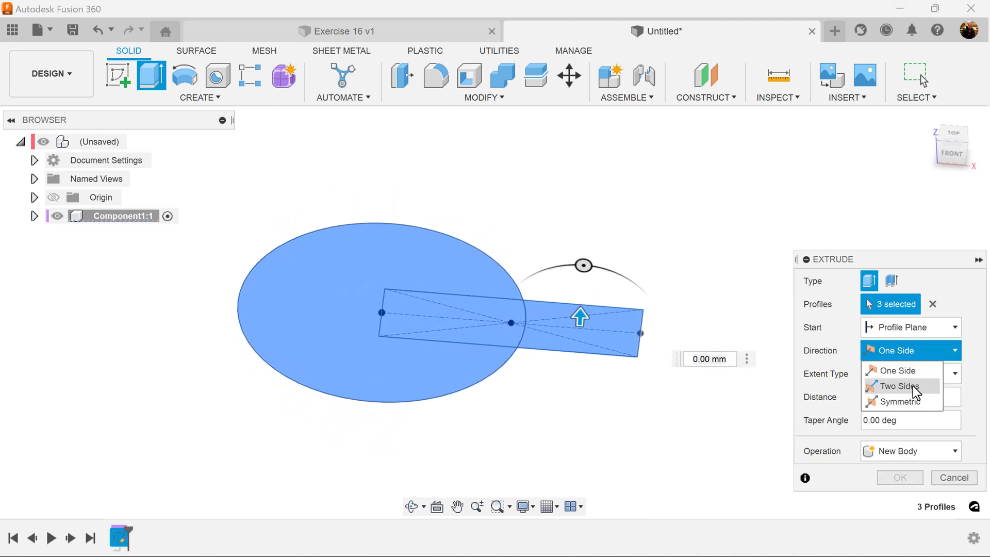
{"action": "left_click", "coordinate": [901, 402]}
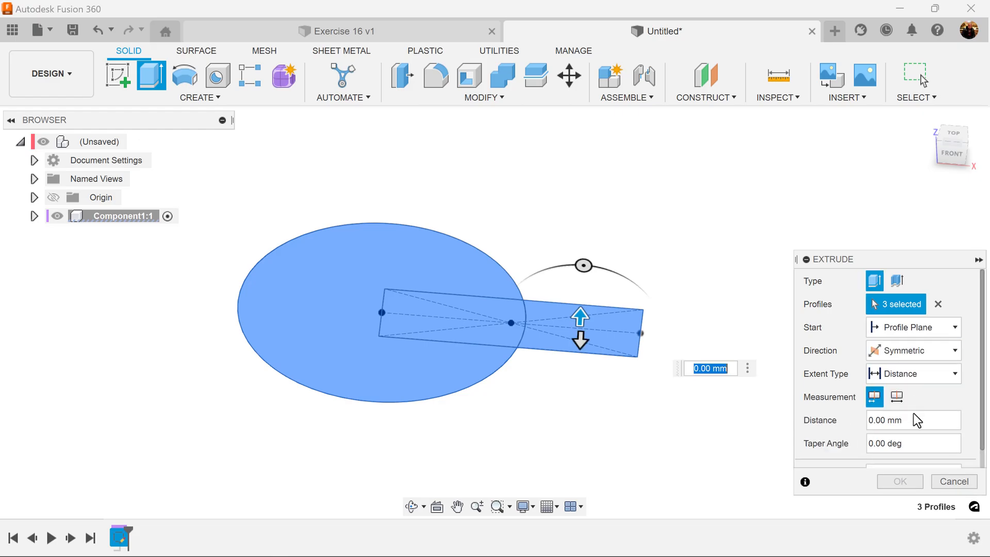
{"action": "left_click", "coordinate": [897, 396]}
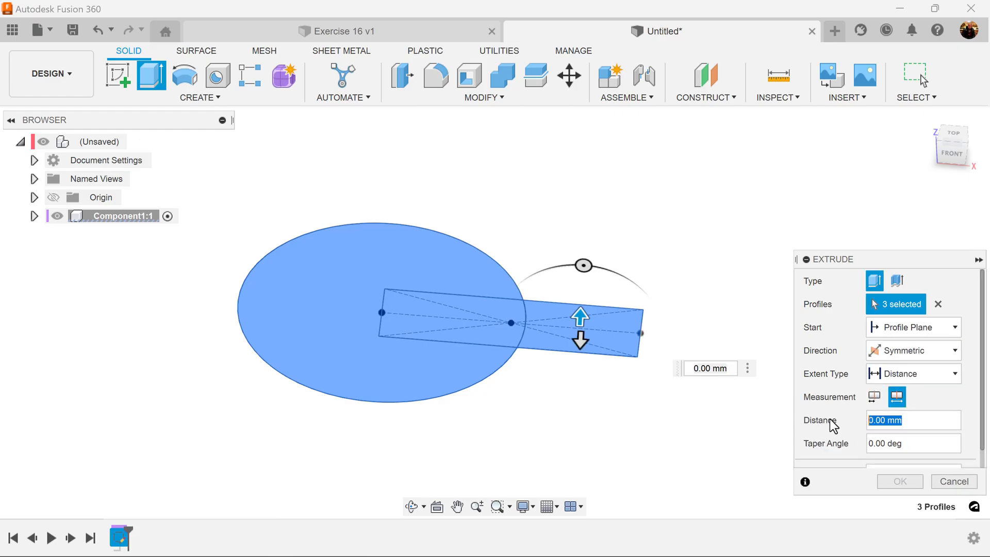
{"action": "type", "text": "40"}
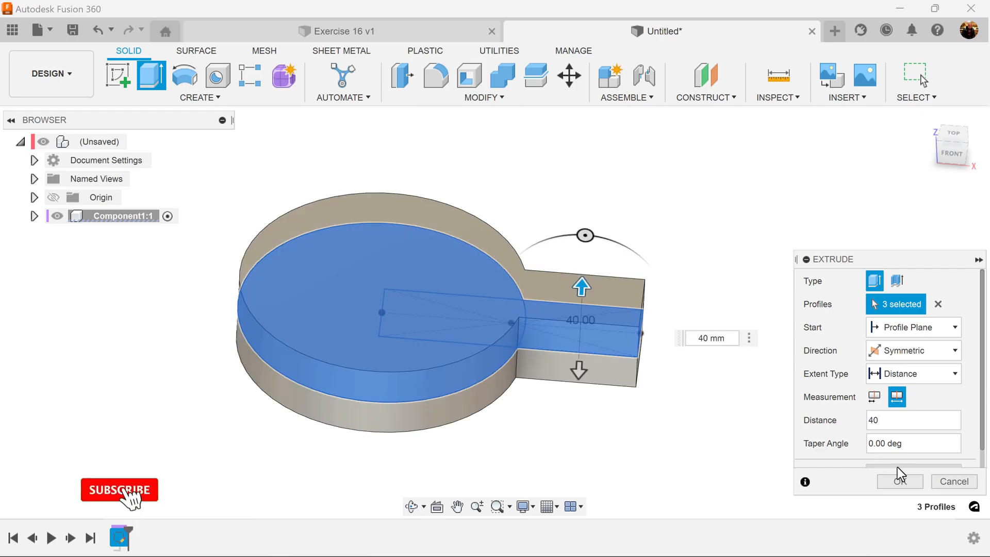
{"action": "left_click", "coordinate": [900, 481]}
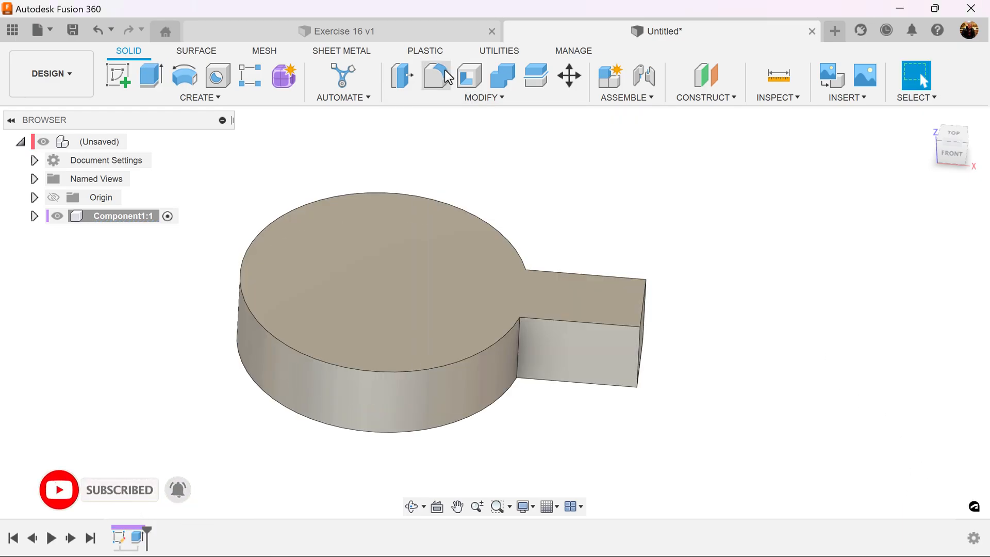
- Fillet the disc-to-arm junction at 50 mm and the top and bottom outline edges at 20 mm
{"action": "left_click", "coordinate": [436, 76]}
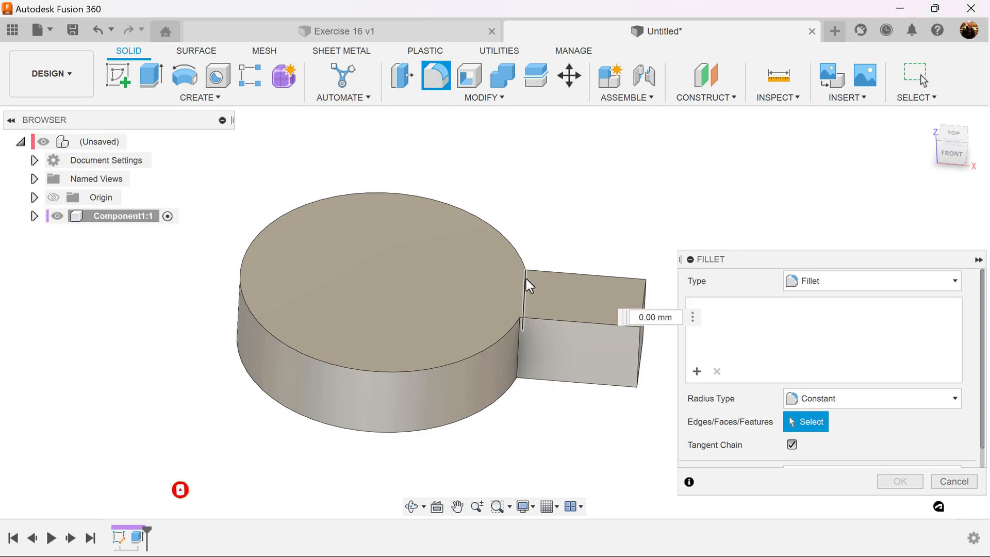
{"action": "left_click", "coordinate": [529, 352]}
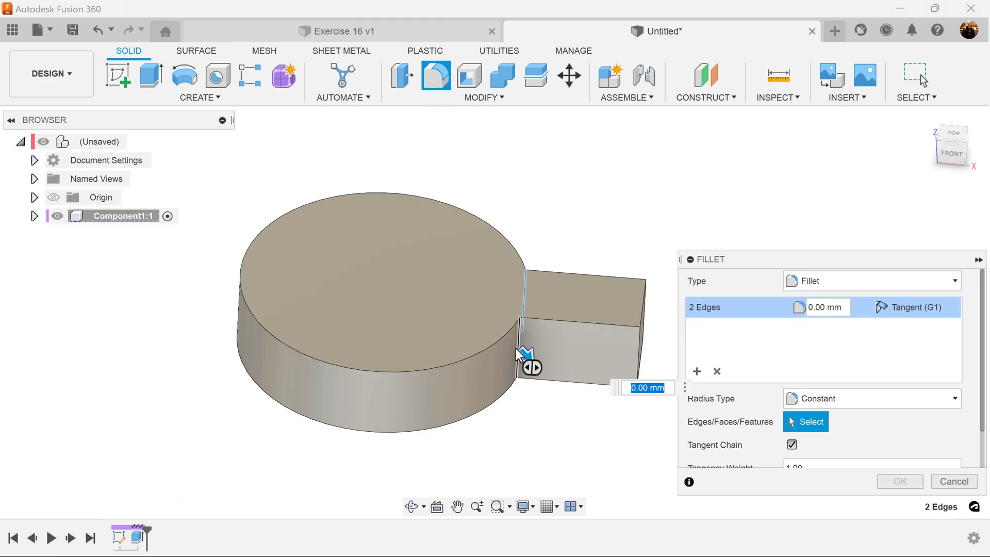
{"action": "type", "text": "50"}
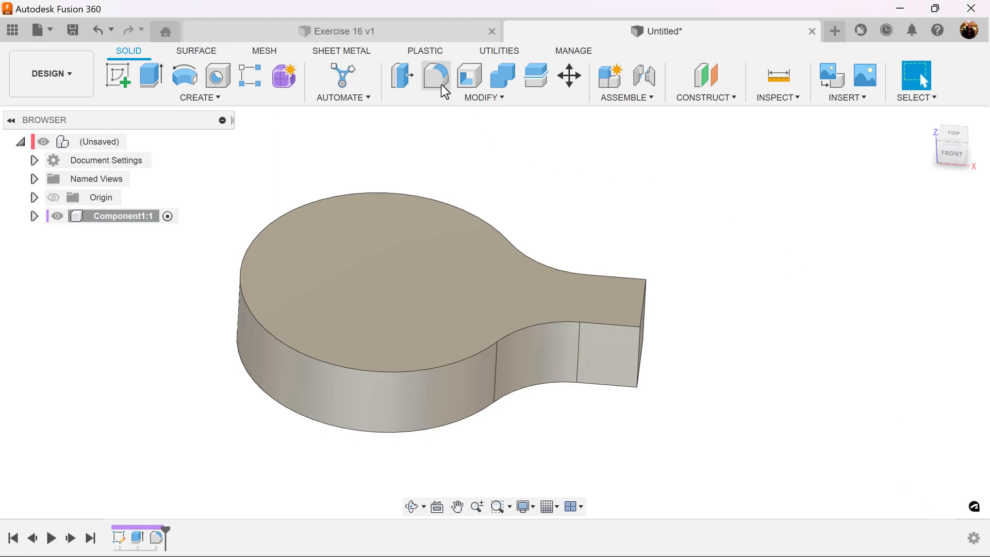
{"action": "left_click", "coordinate": [435, 76]}
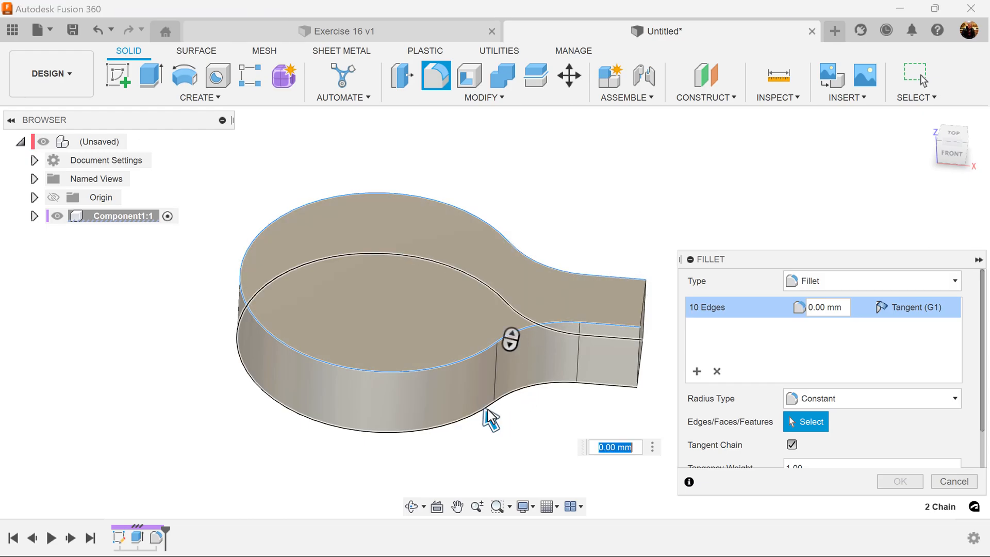
{"action": "type", "text": "20"}
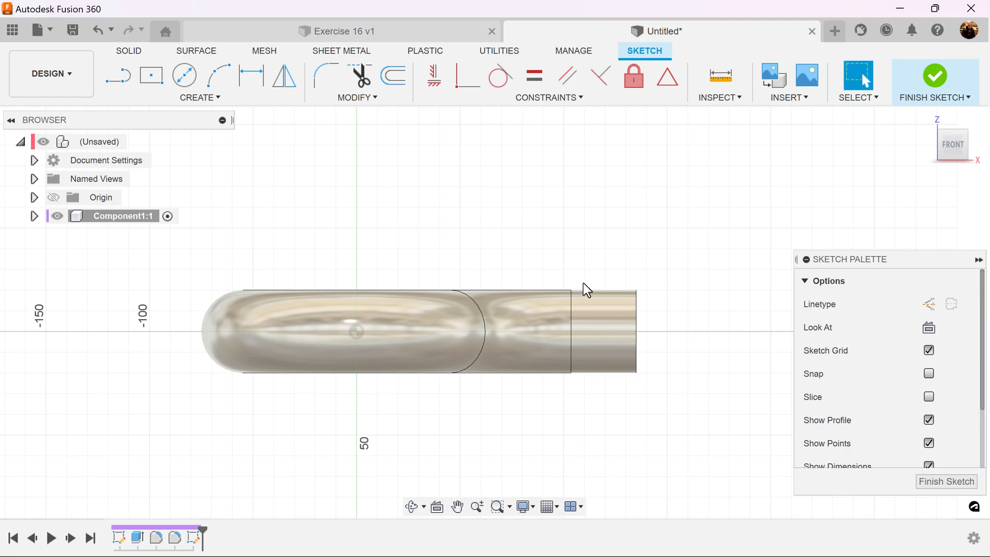
{"action": "mouse_move", "coordinate": [592, 246]}
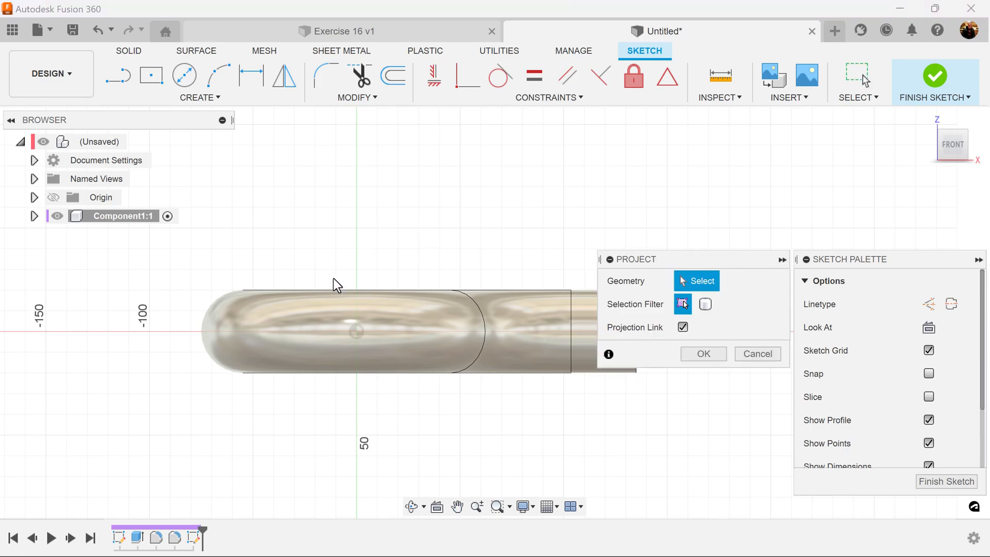
- Project the body's top edge into the front-plane sketch
{"action": "left_click", "coordinate": [337, 287]}
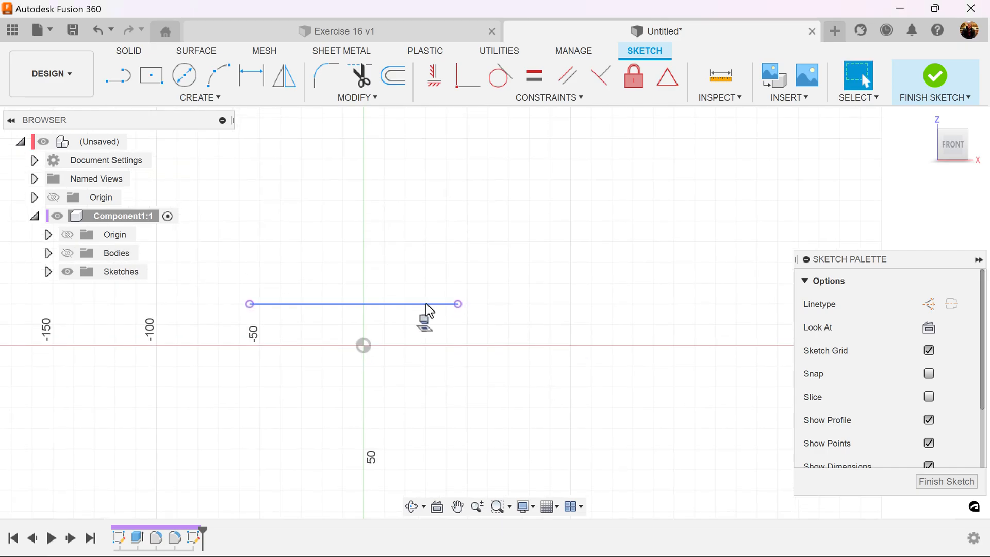
{"action": "mouse_move", "coordinate": [118, 76]}
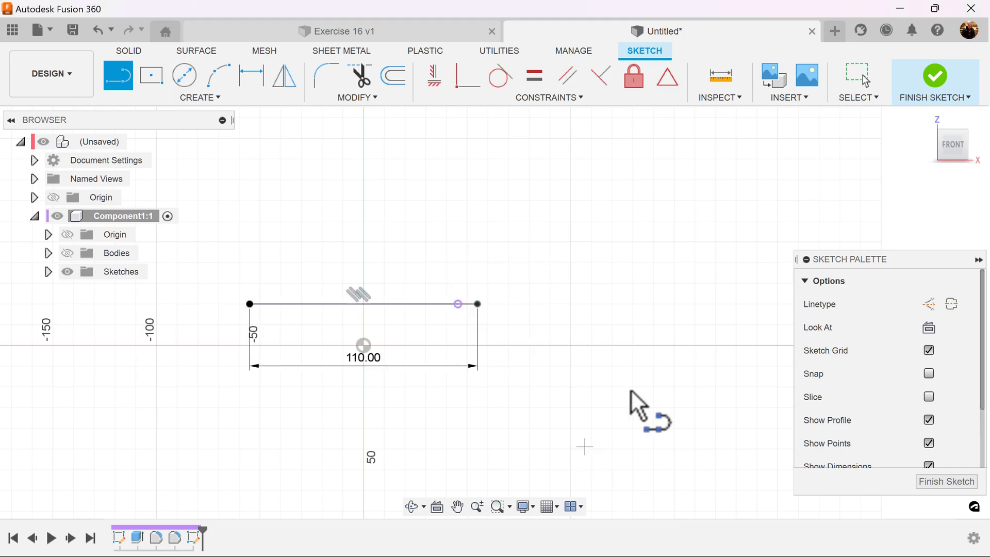
- Cap the 110 mm line with an R100 arc, add a vertical centre line, and finish the sketch
{"action": "scroll", "scroll_direction": "down", "scroll_amount": 3}
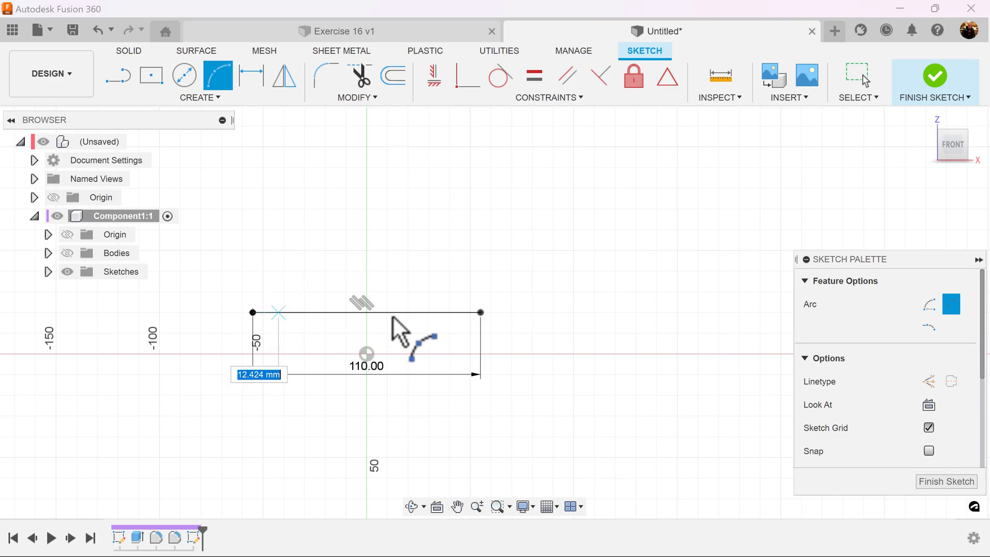
{"action": "mouse_move", "coordinate": [372, 278]}
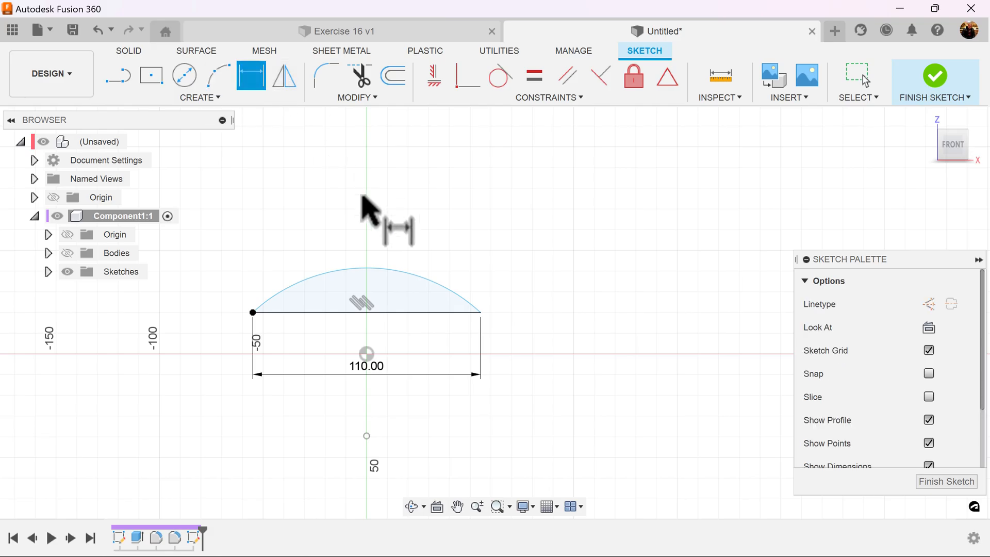
{"action": "left_click", "coordinate": [385, 272]}
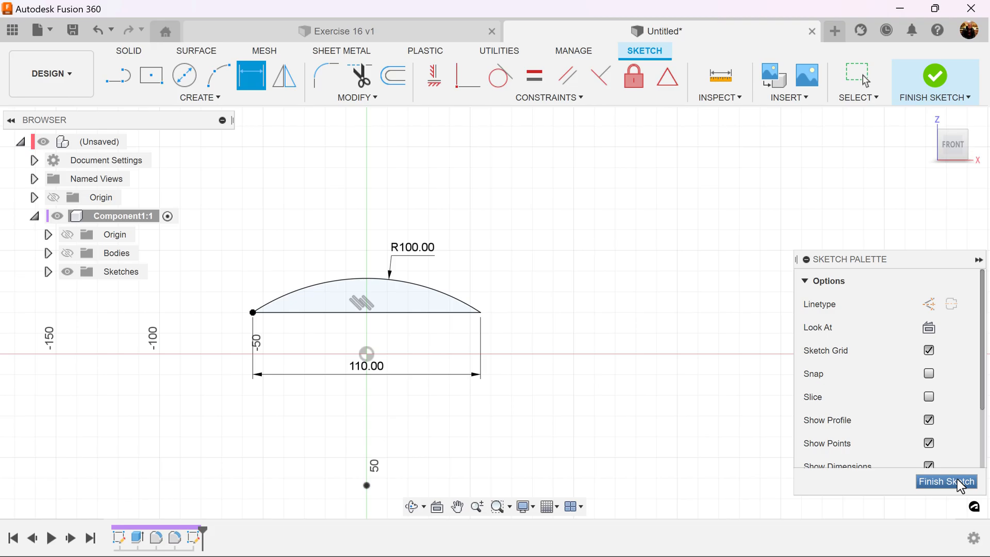
{"action": "mouse_move", "coordinate": [118, 76]}
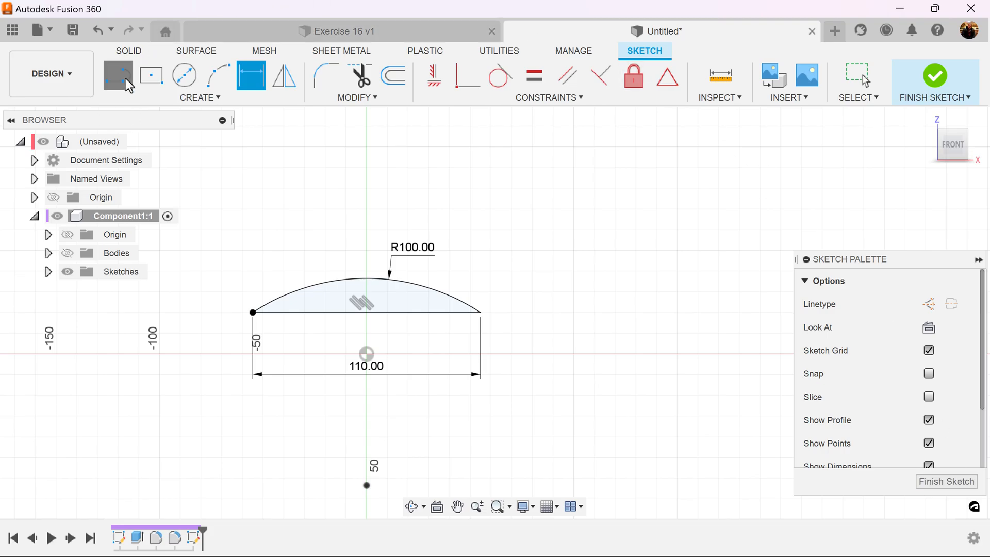
{"action": "left_click", "coordinate": [117, 76]}
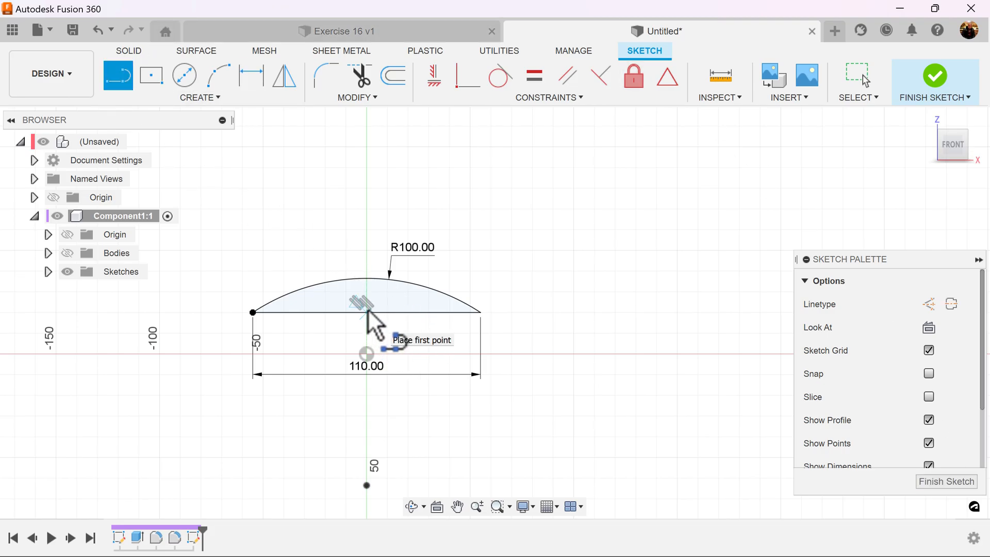
{"action": "mouse_move", "coordinate": [370, 287]}
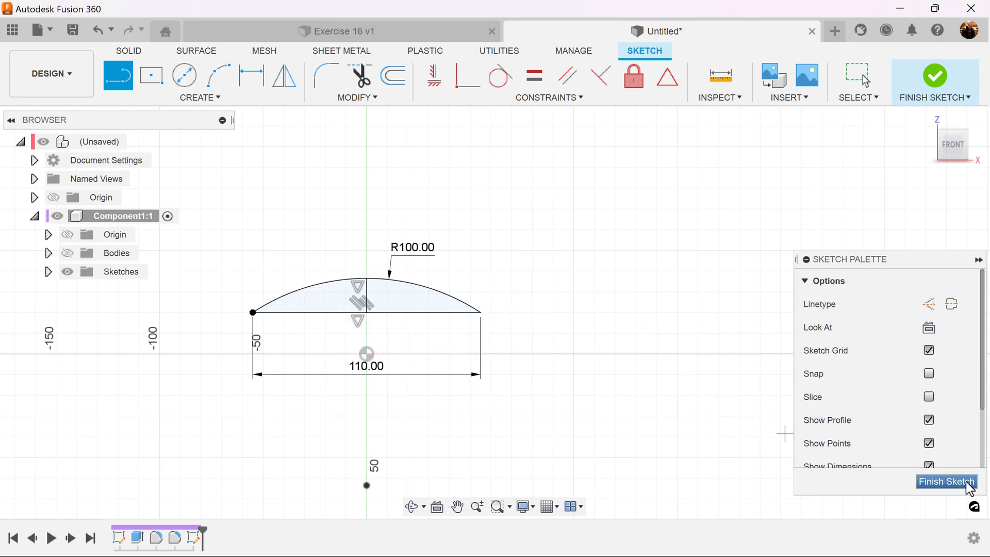
{"action": "left_click", "coordinate": [946, 481]}
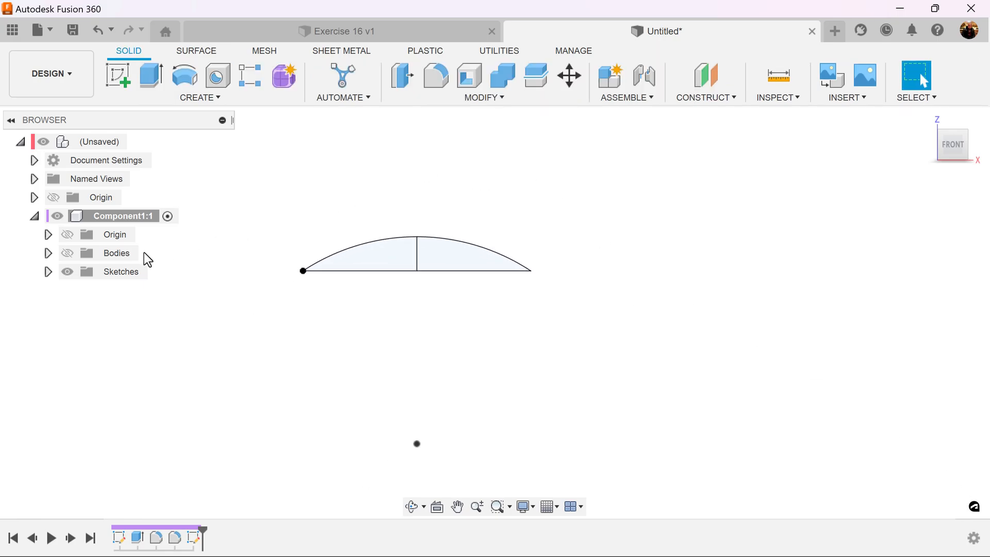
- Show the body and revolve the half-dome 360° about the vertical centre line, joining it
{"action": "left_click", "coordinate": [67, 253]}
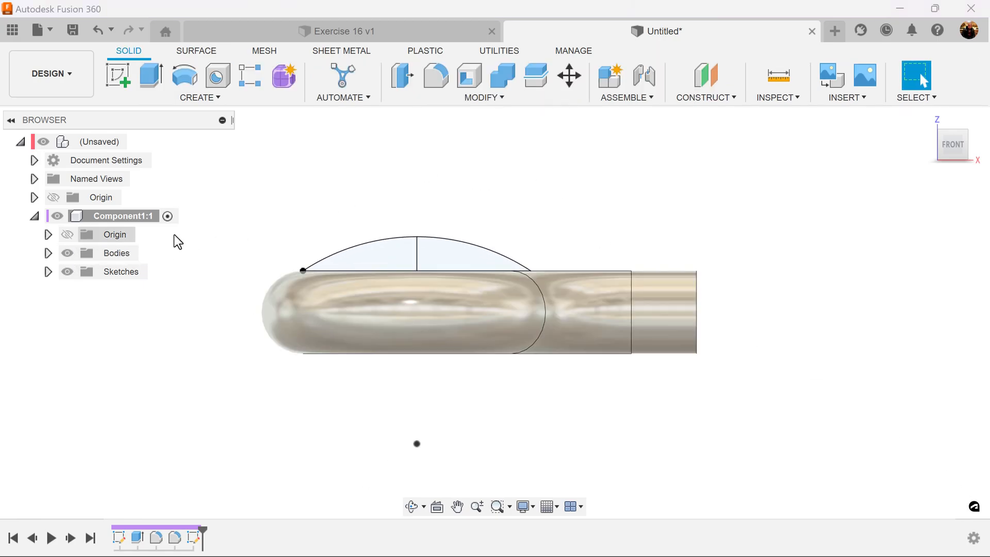
{"action": "left_click", "coordinate": [183, 76]}
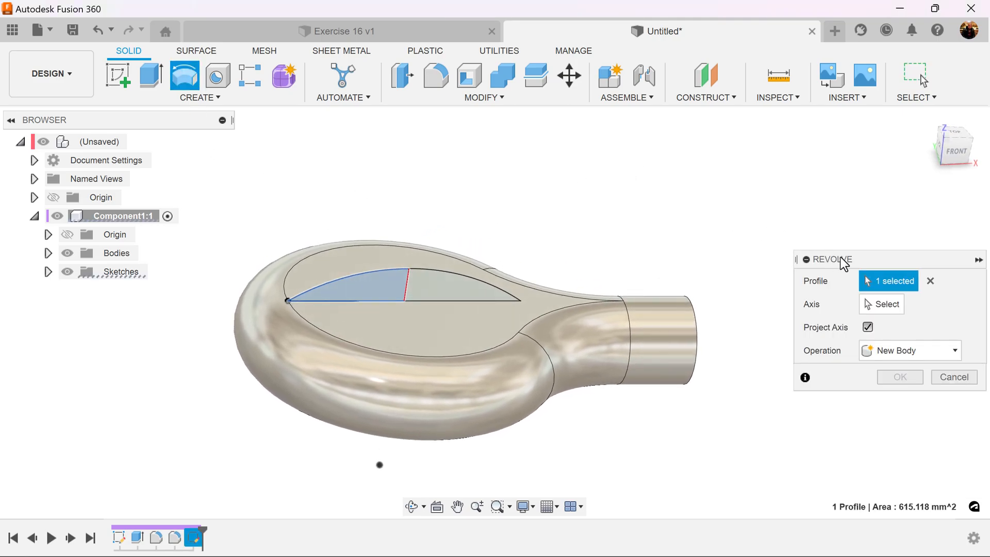
{"action": "left_click", "coordinate": [886, 304]}
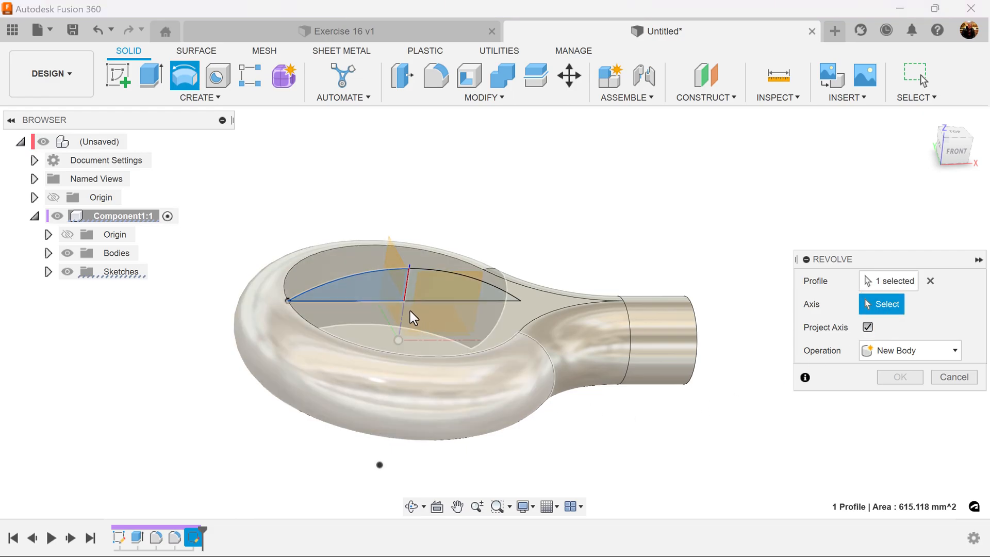
{"action": "left_click", "coordinate": [398, 297]}
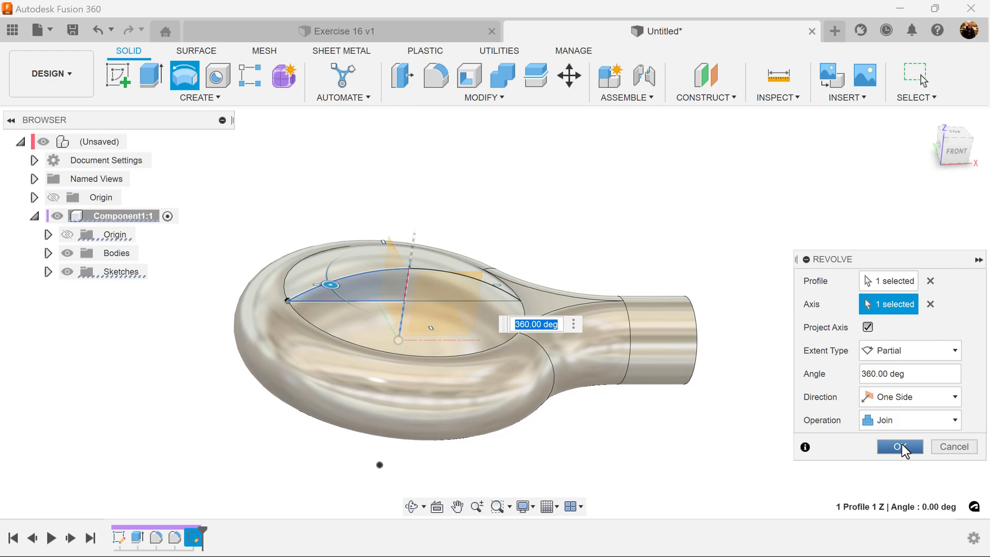
{"action": "left_click", "coordinate": [899, 447]}
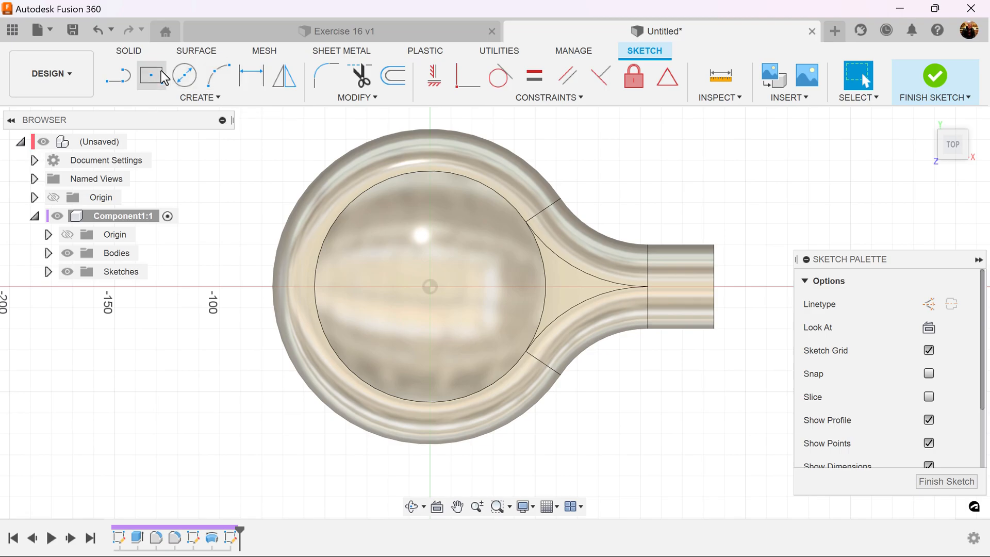
- Sketch concentric Ø90 and Ø40 circles at the centre, then hide the solid body
{"action": "left_click", "coordinate": [185, 76]}
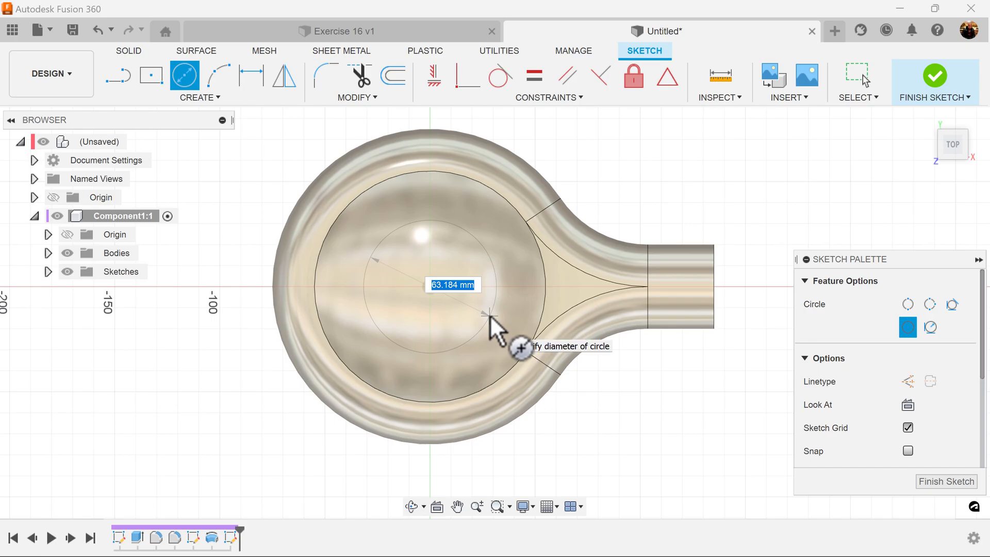
{"action": "type", "text": "90"}
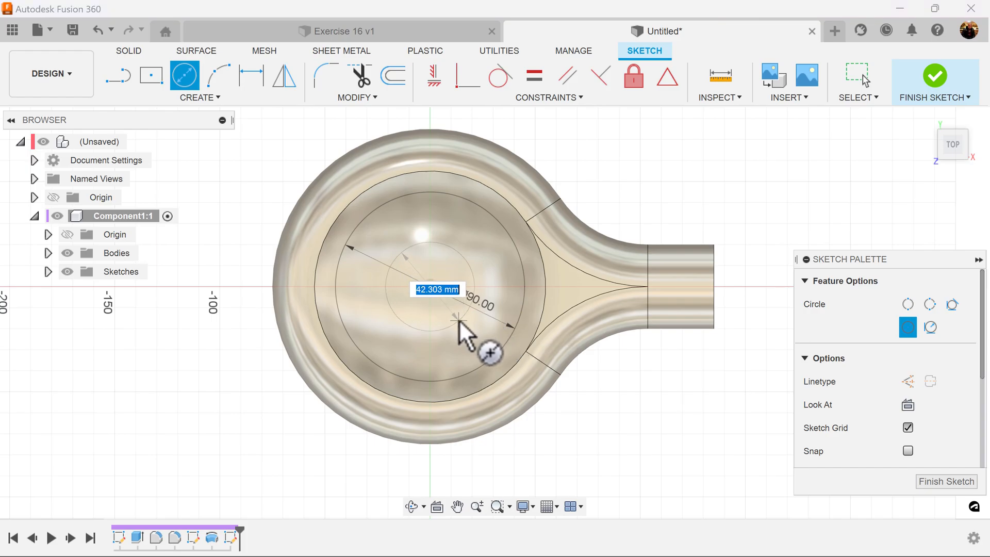
{"action": "type", "text": "40"}
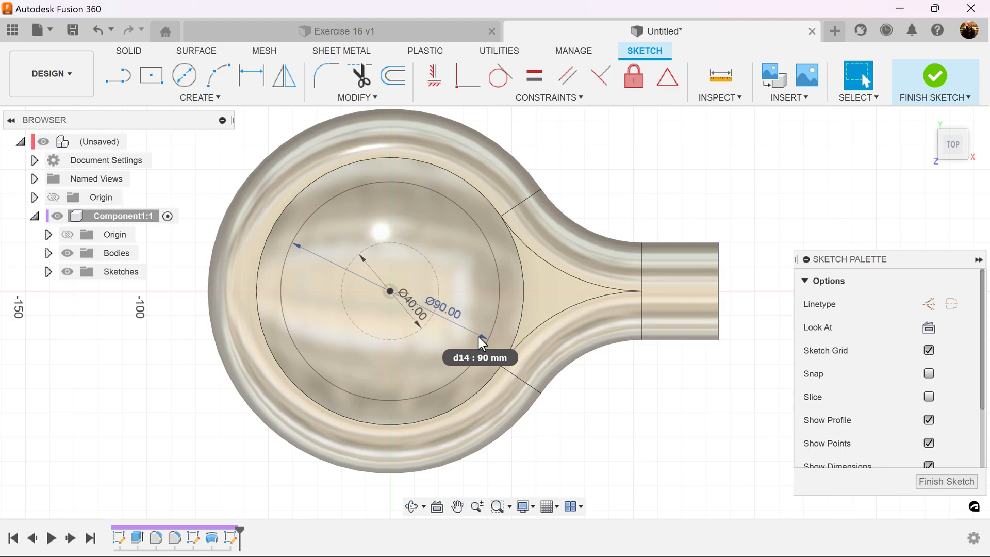
{"action": "left_click", "coordinate": [116, 253]}
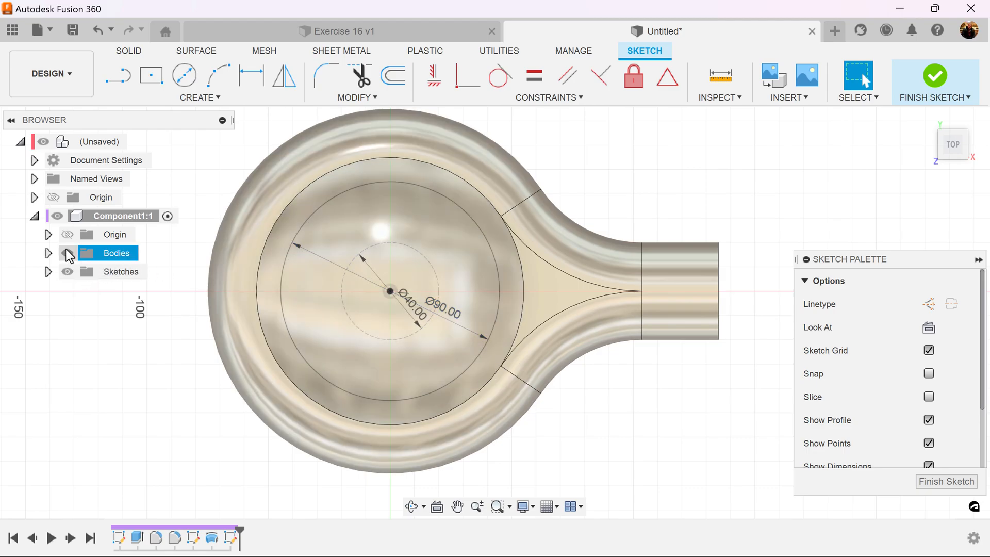
{"action": "left_click", "coordinate": [68, 252]}
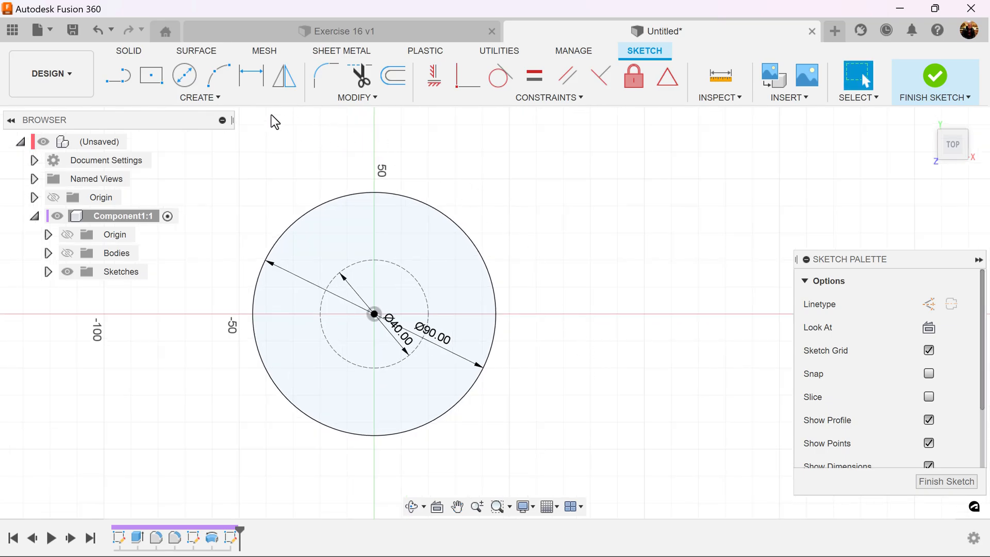
- Draw a 20 mm wide centre-to-centre slot from the small circle toward the outer circle
{"action": "left_click", "coordinate": [200, 82]}
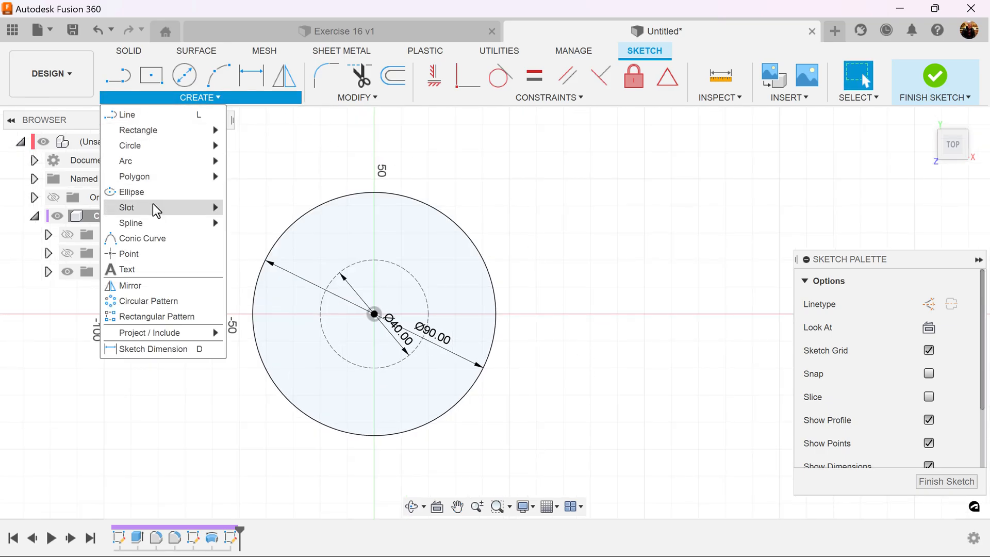
{"action": "left_click", "coordinate": [127, 207]}
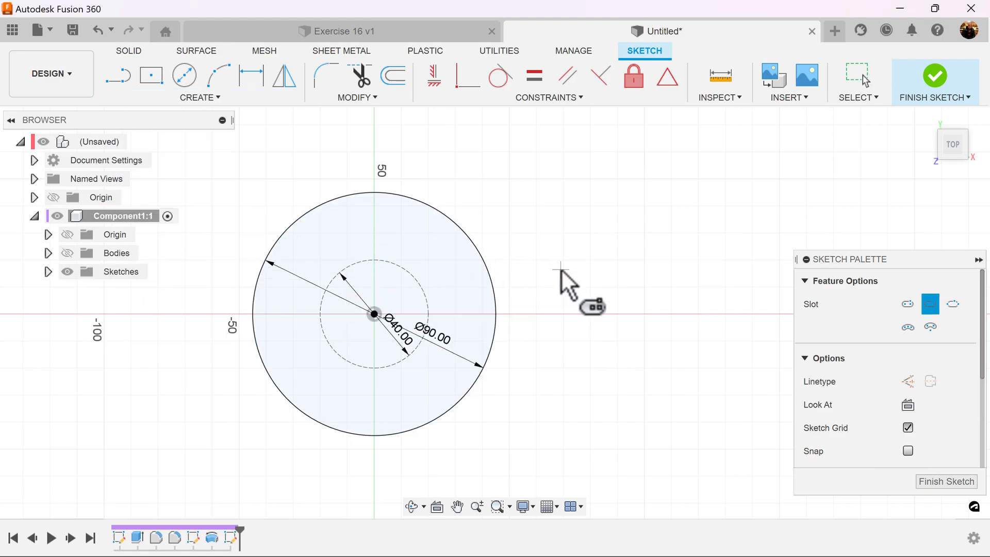
{"action": "mouse_move", "coordinate": [517, 325]}
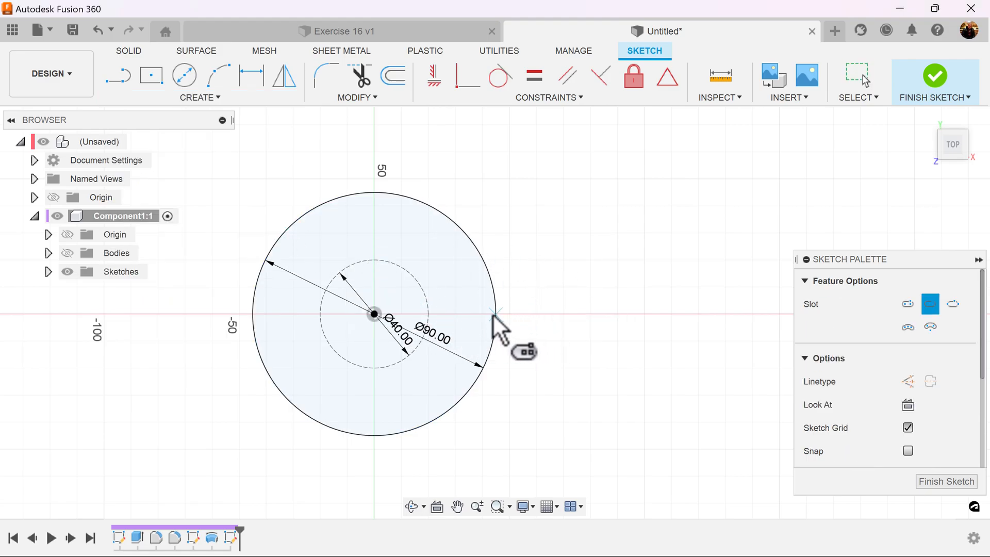
{"action": "mouse_move", "coordinate": [498, 325]}
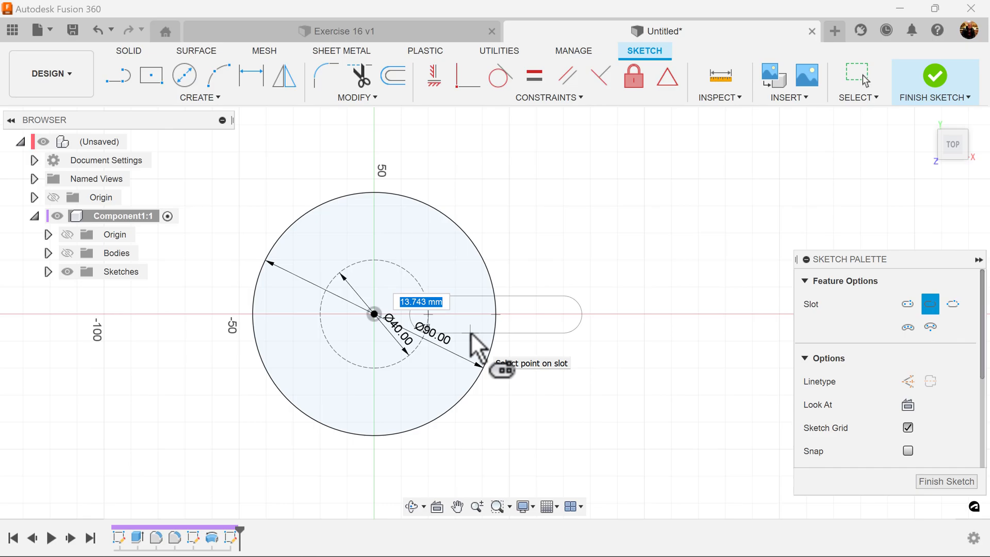
{"action": "type", "text": "20"}
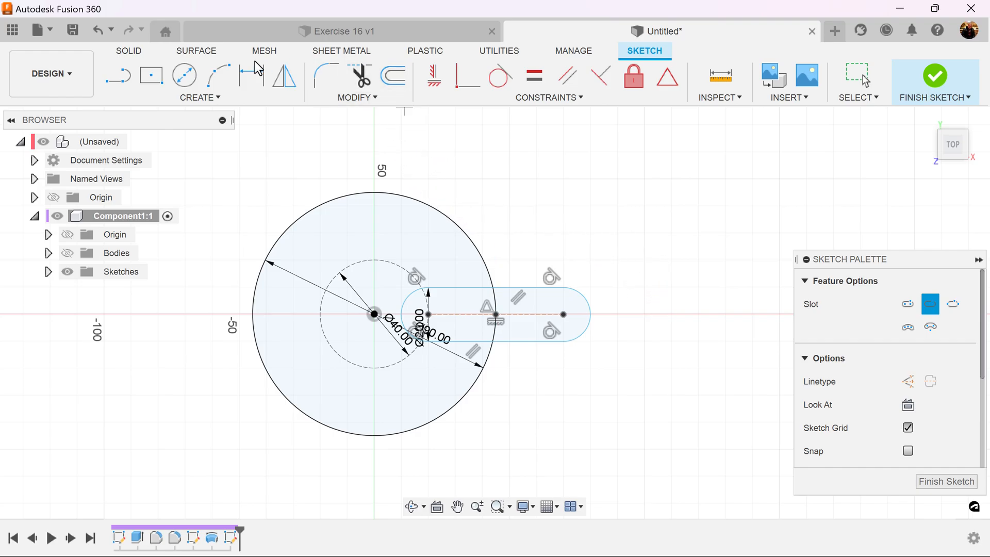
{"action": "mouse_move", "coordinate": [433, 76]}
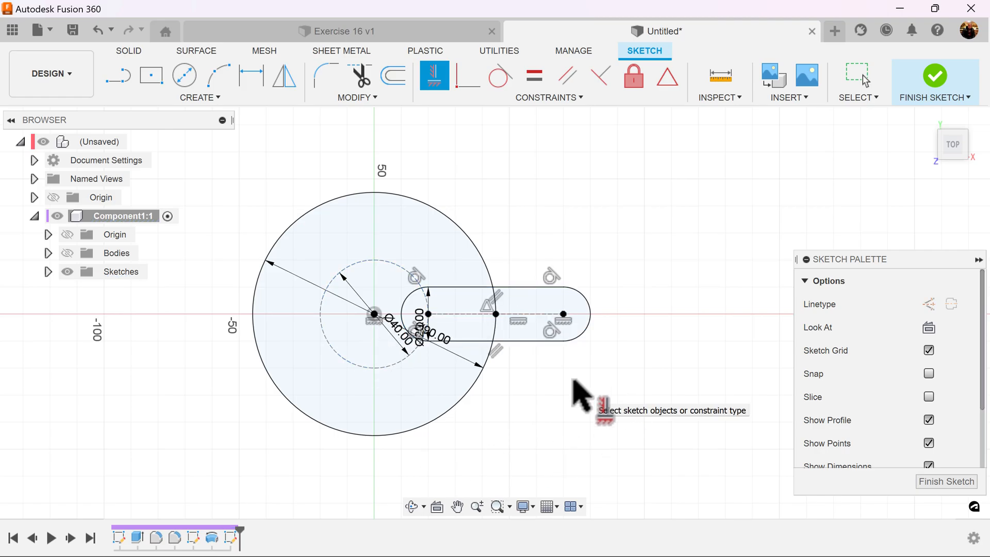
{"action": "mouse_move", "coordinate": [651, 265]}
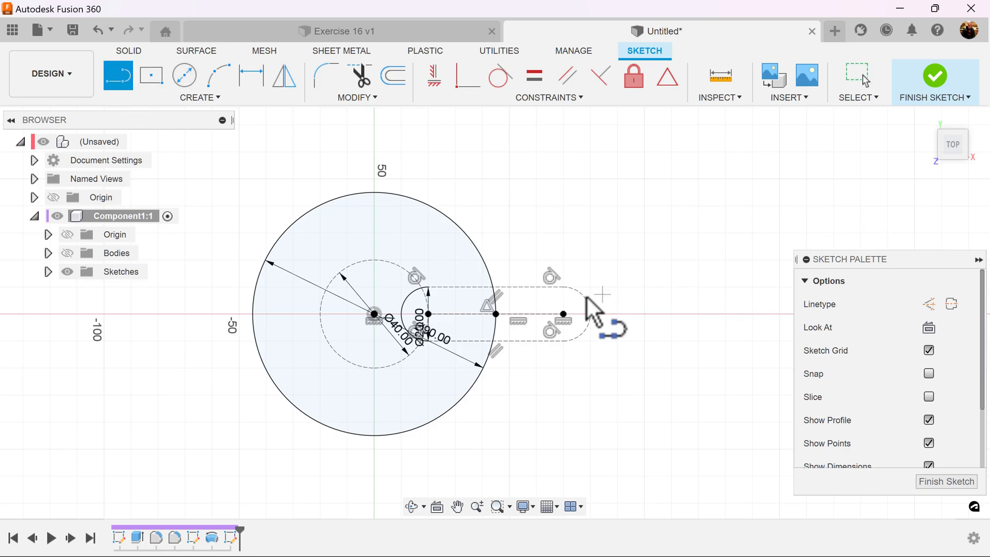
{"action": "mouse_move", "coordinate": [432, 297]}
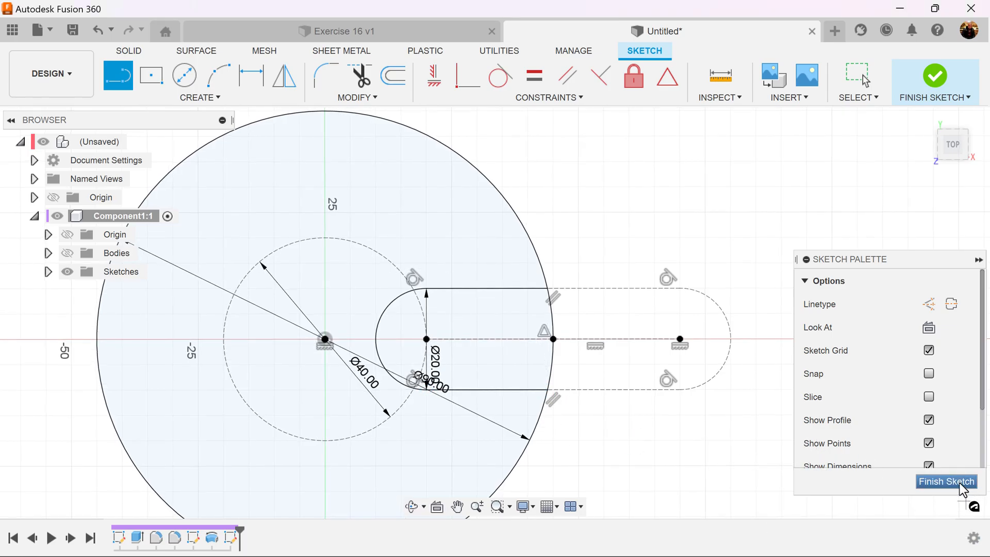
- Finish the sketch and extrude-cut the slot profile symmetrically through the dome, extent All
{"action": "left_click", "coordinate": [946, 482]}
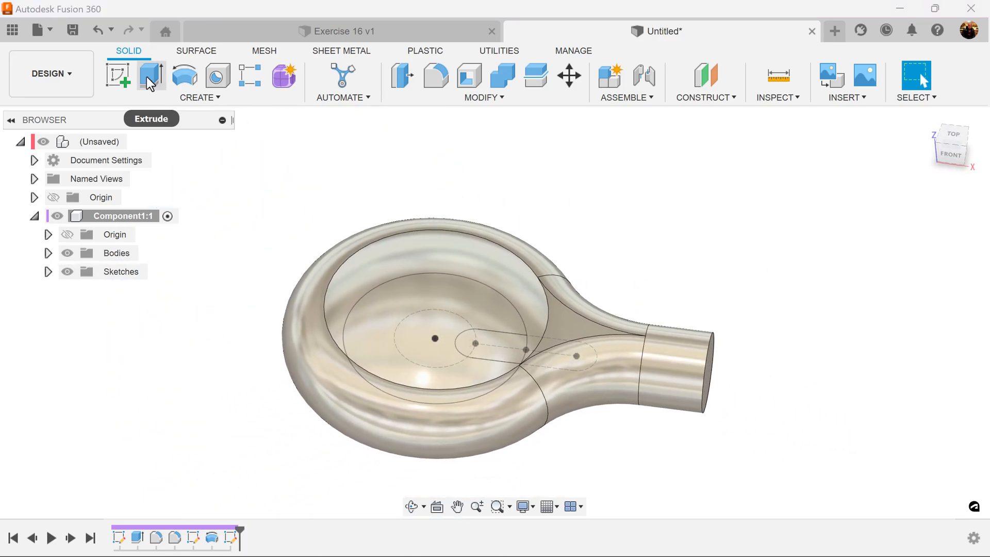
{"action": "left_click", "coordinate": [151, 75]}
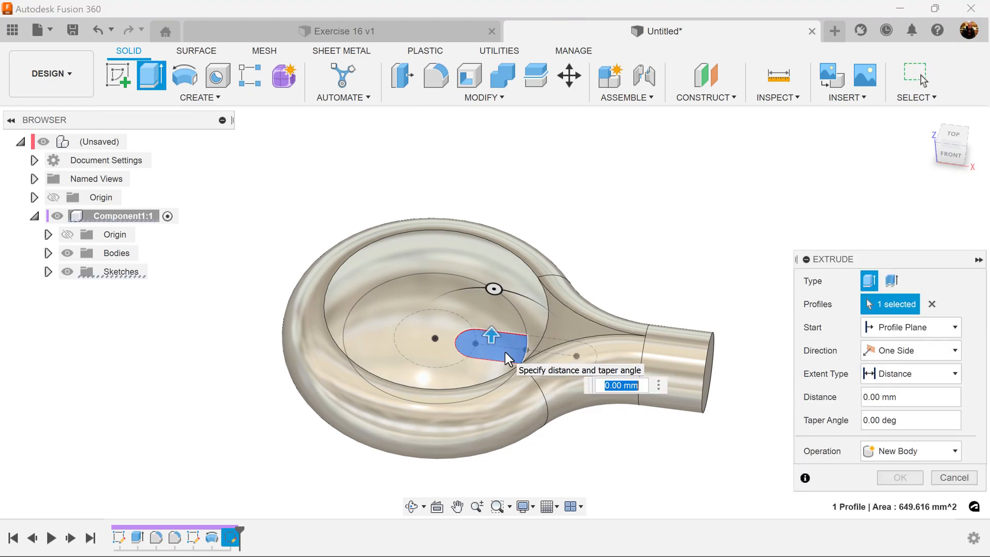
{"action": "left_click", "coordinate": [910, 350]}
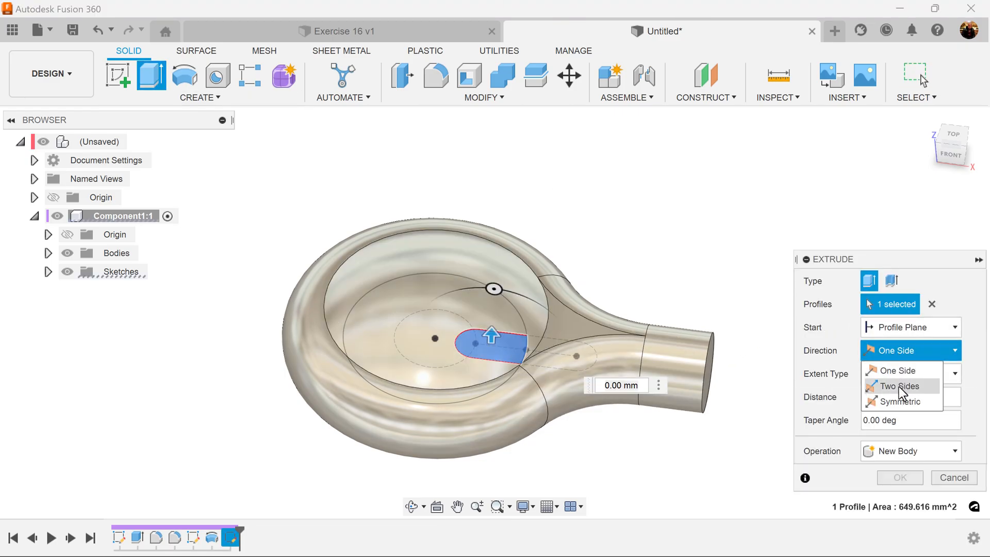
{"action": "left_click", "coordinate": [900, 402]}
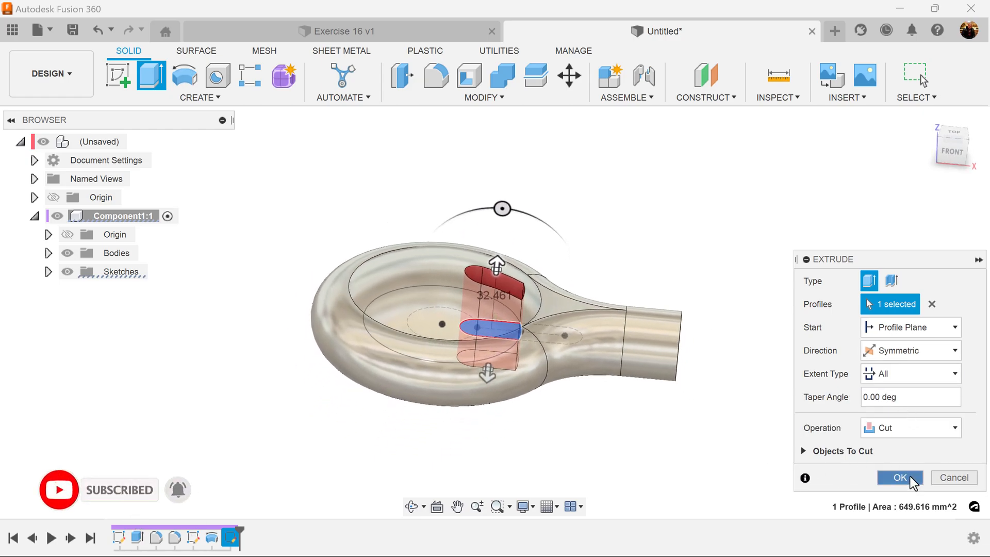
{"action": "left_click", "coordinate": [900, 478]}
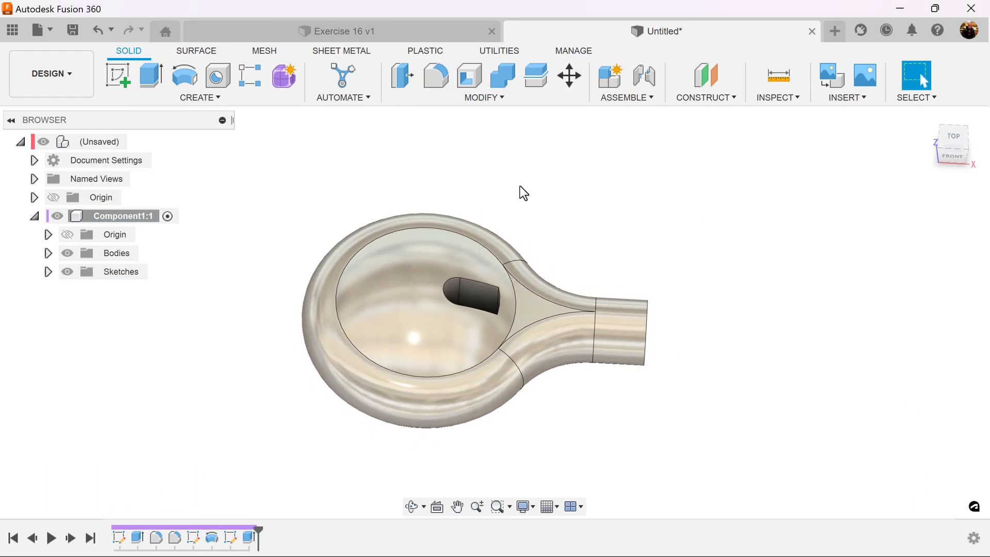
{"action": "left_click", "coordinate": [200, 98]}
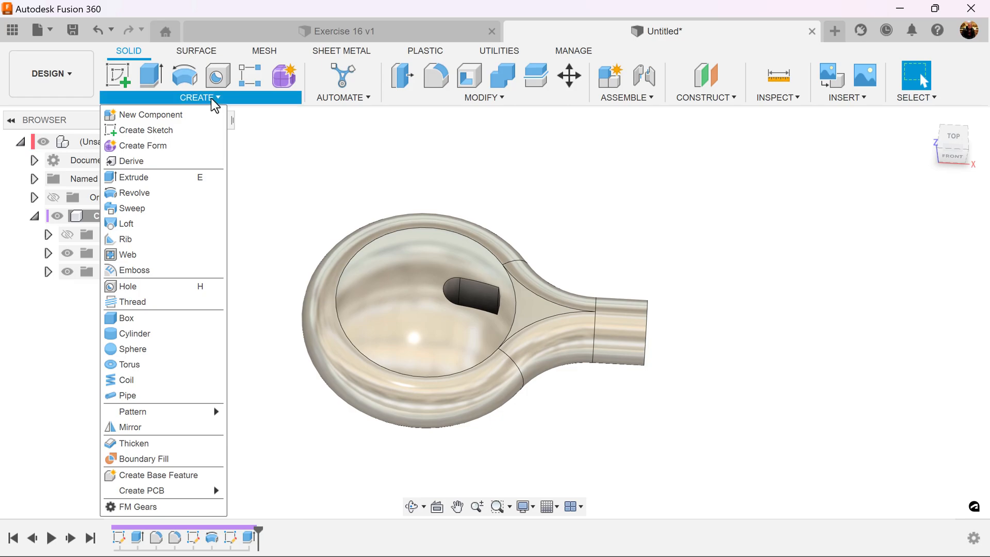
{"action": "mouse_move", "coordinate": [133, 411]}
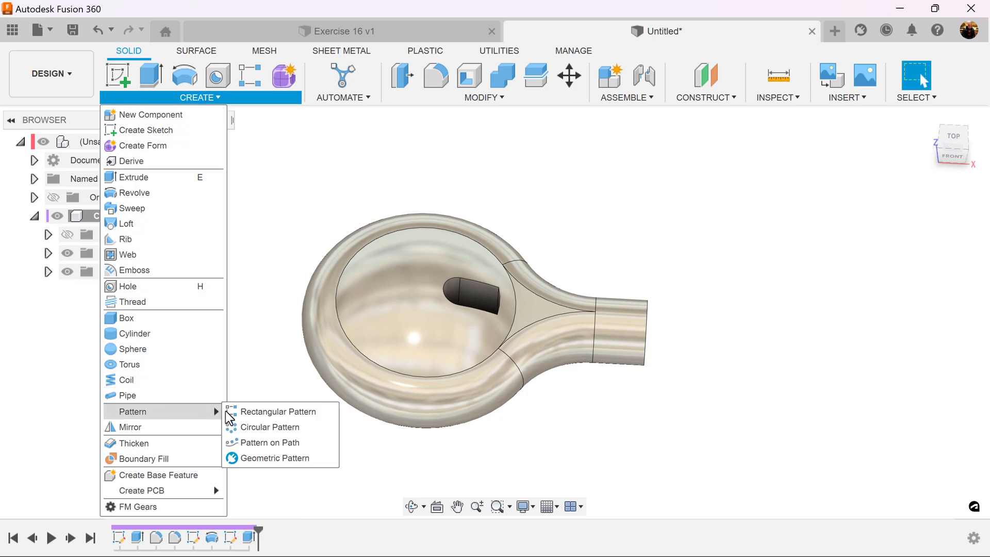
- Circular-pattern the slot cut feature around the dome axis with quantity 4
{"action": "left_click", "coordinate": [270, 427]}
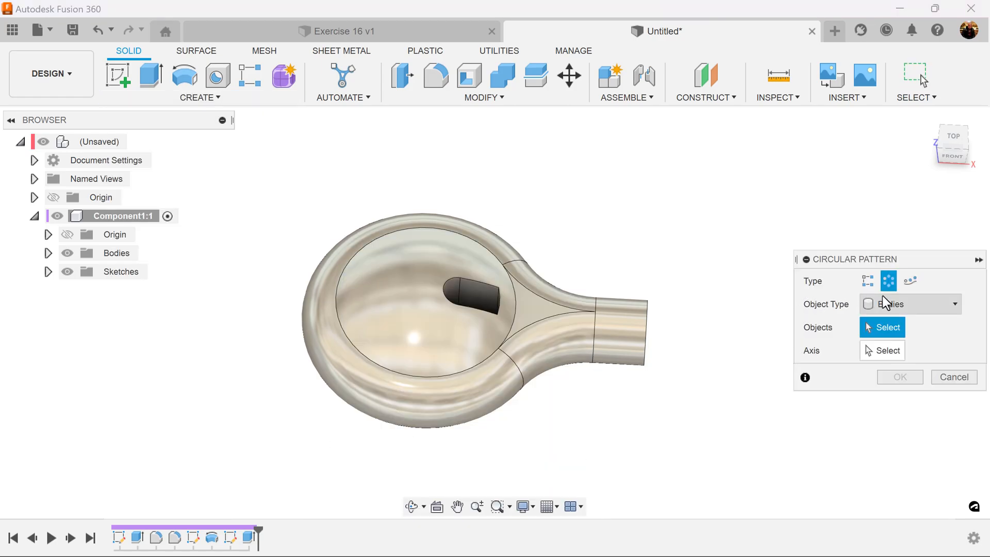
{"action": "left_click", "coordinate": [909, 304]}
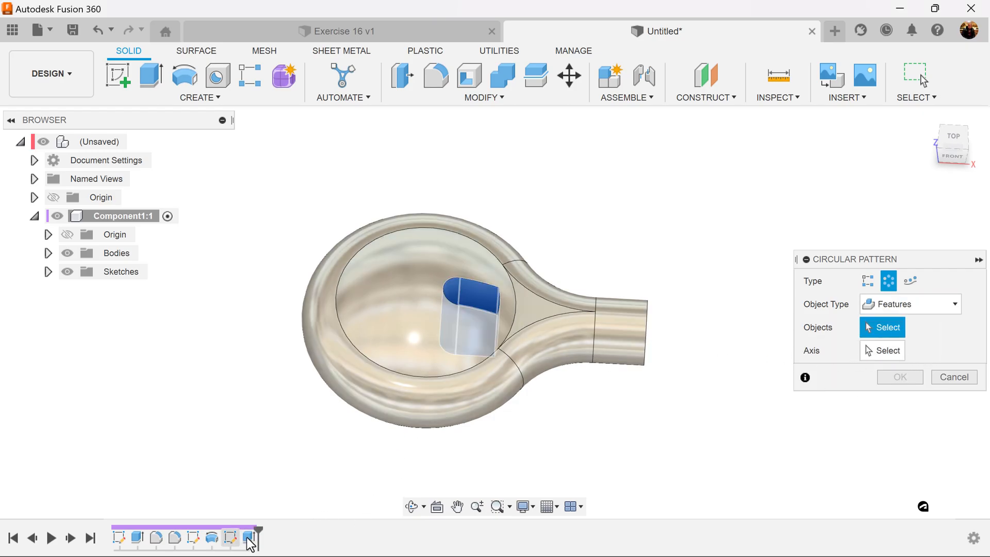
{"action": "left_click", "coordinate": [470, 310]}
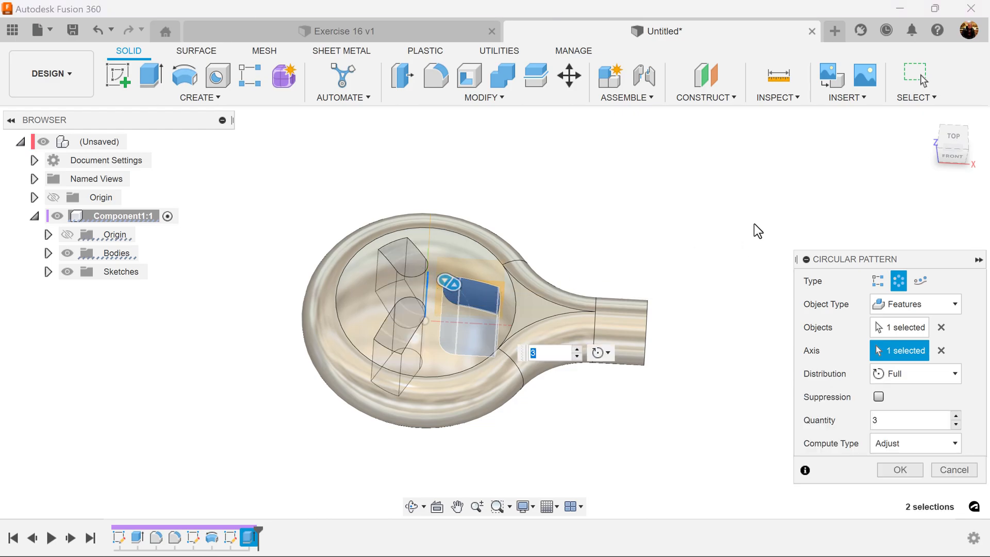
{"action": "left_click", "coordinate": [956, 416]}
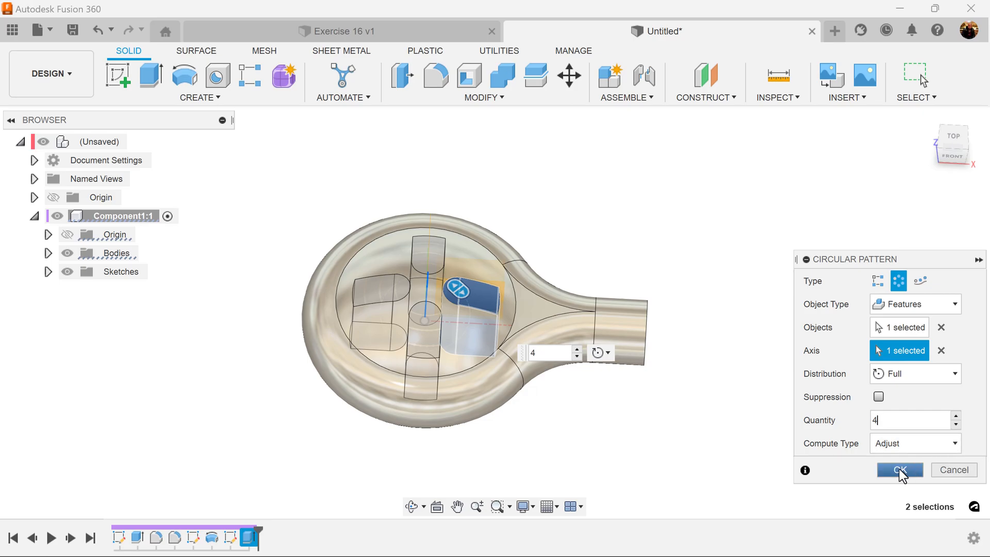
{"action": "left_click", "coordinate": [899, 470]}
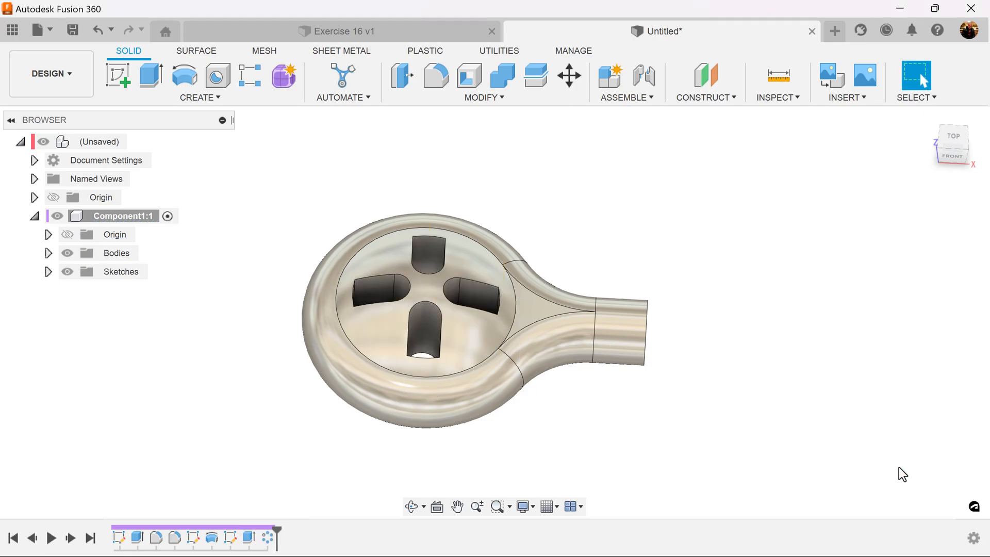